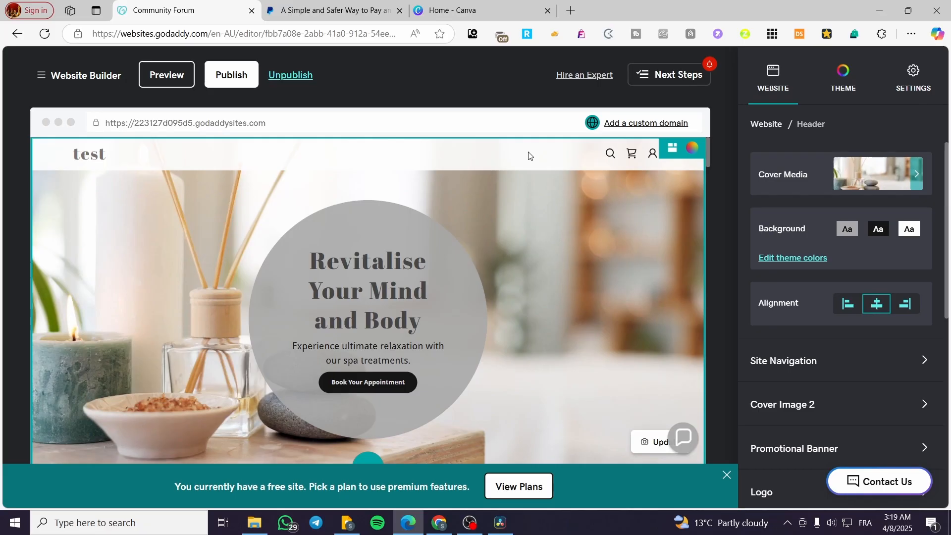
pyautogui.moveTo(456, 186)
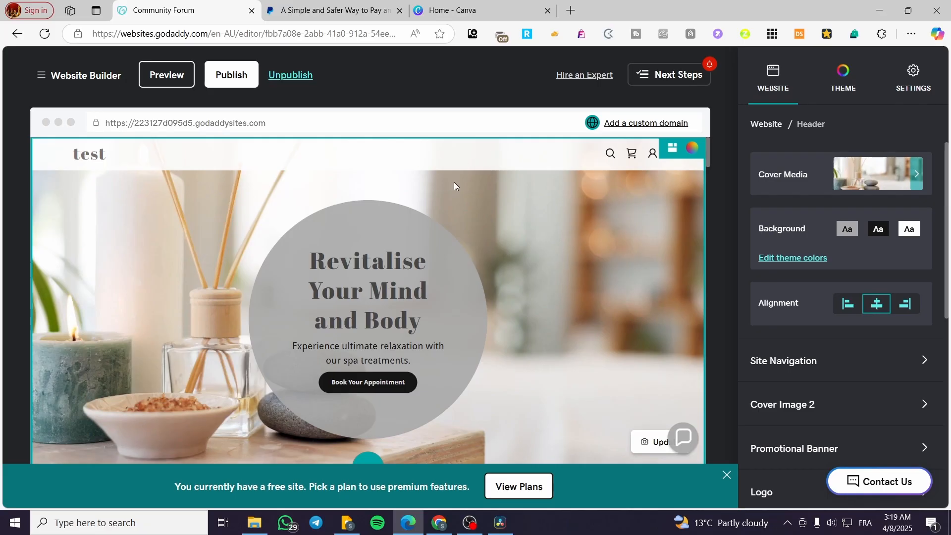
pyautogui.moveTo(244, 198)
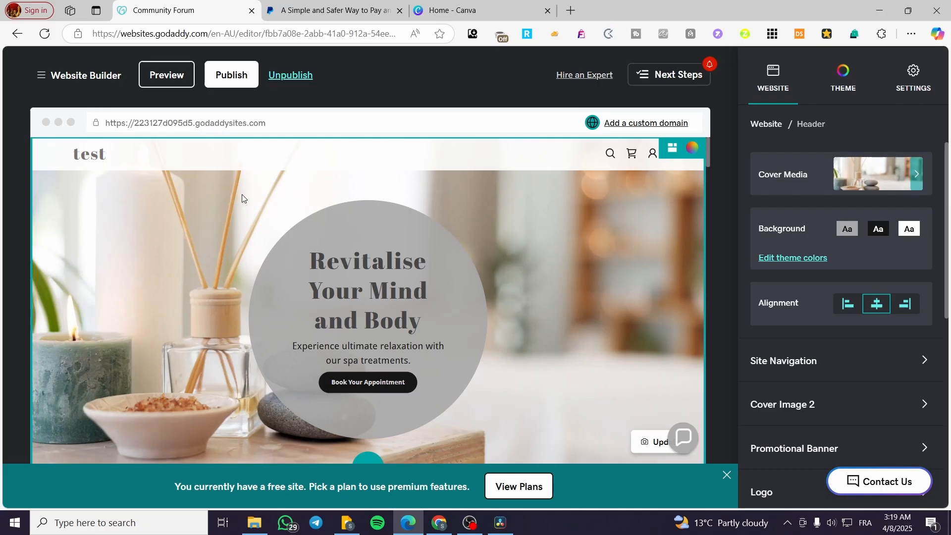
pyautogui.moveTo(671, 179)
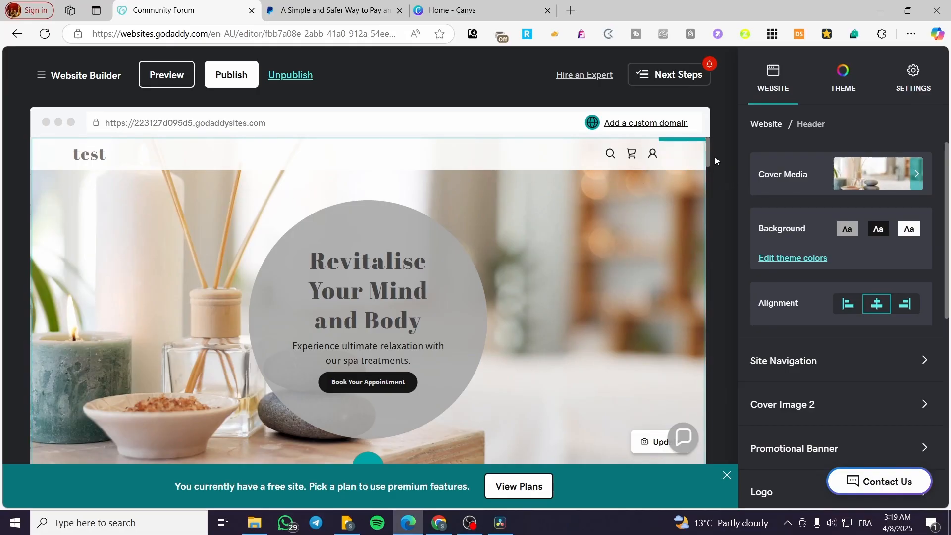
# Step: Return to Site Navigation listing only Home and scroll to the Online Store section
pyautogui.click(368, 289)
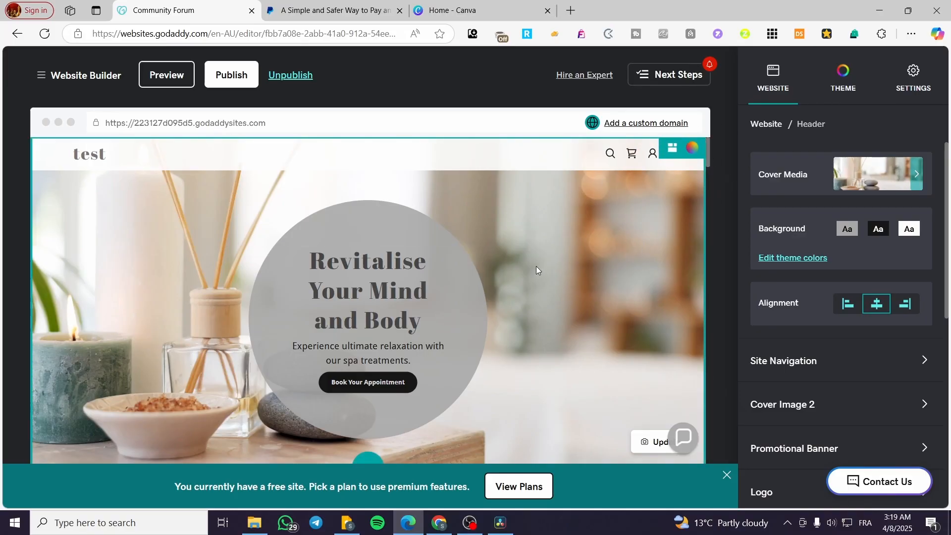
pyautogui.moveTo(674, 283)
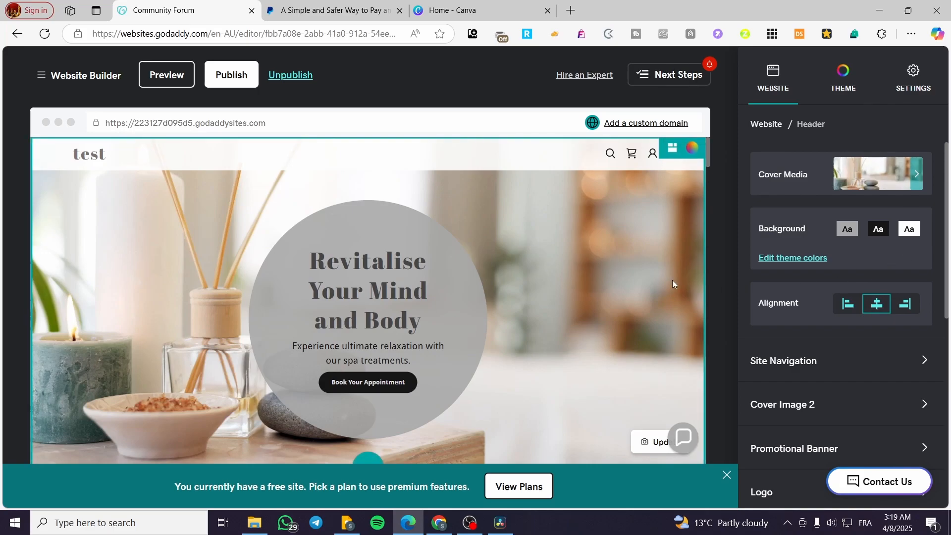
pyautogui.moveTo(539, 260)
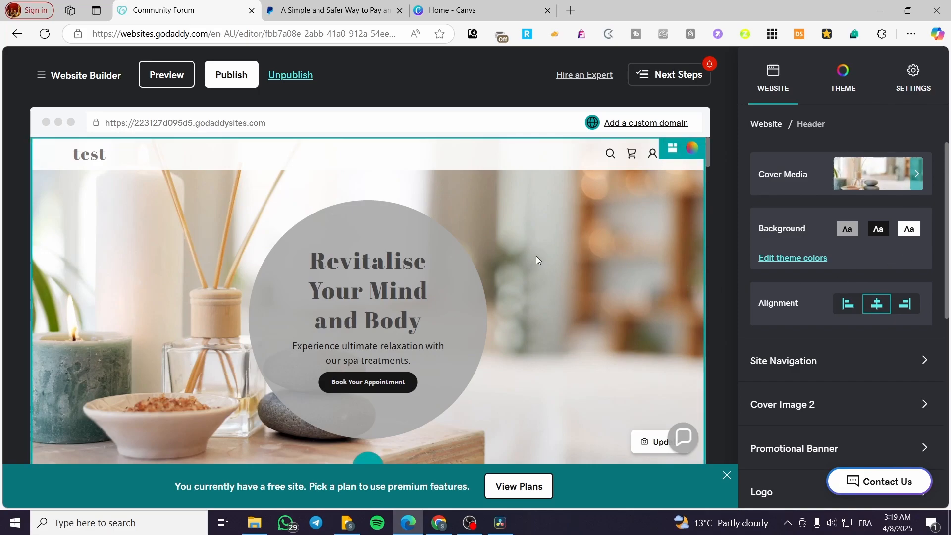
pyautogui.moveTo(614, 267)
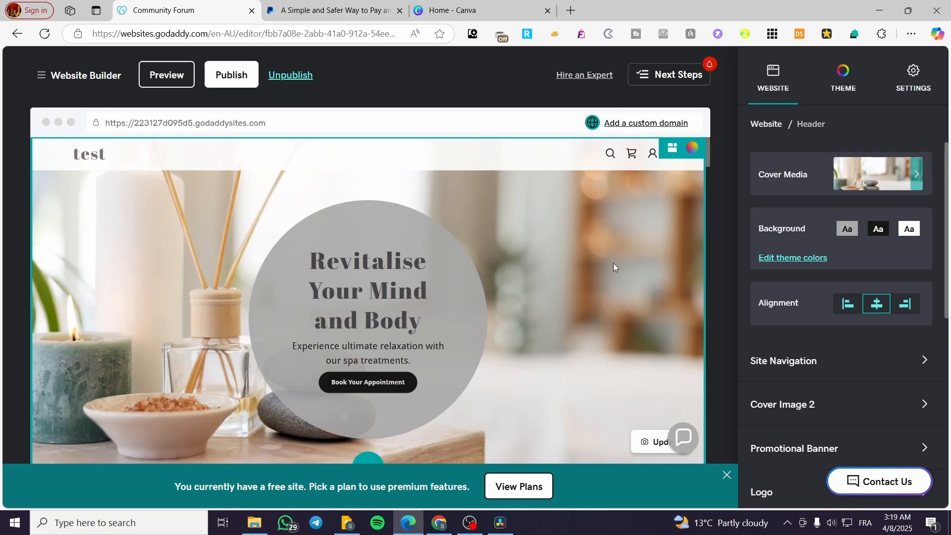
pyautogui.moveTo(622, 225)
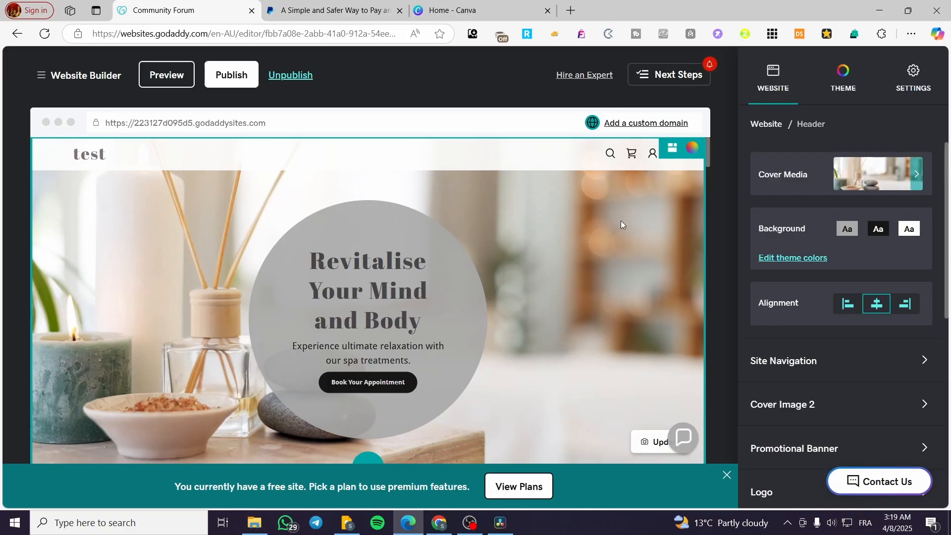
pyautogui.moveTo(610, 225)
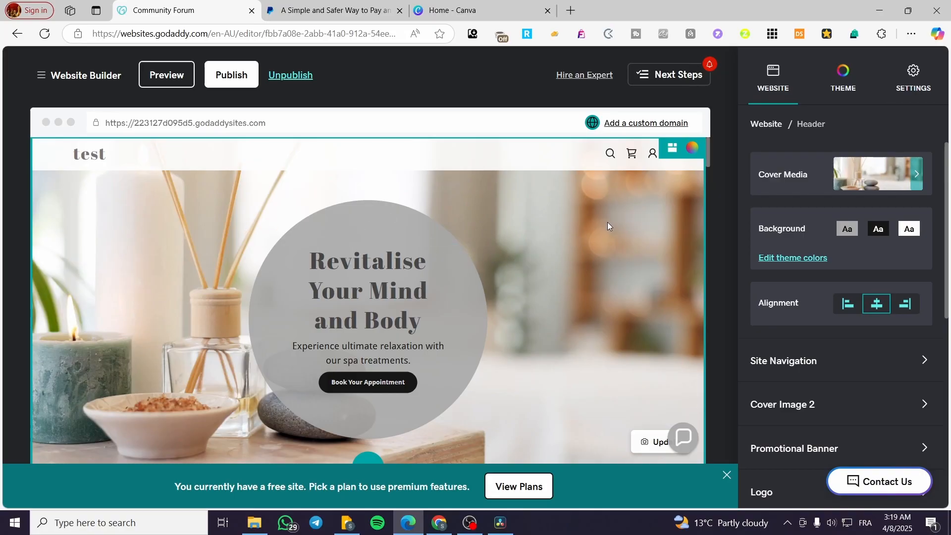
pyautogui.moveTo(654, 229)
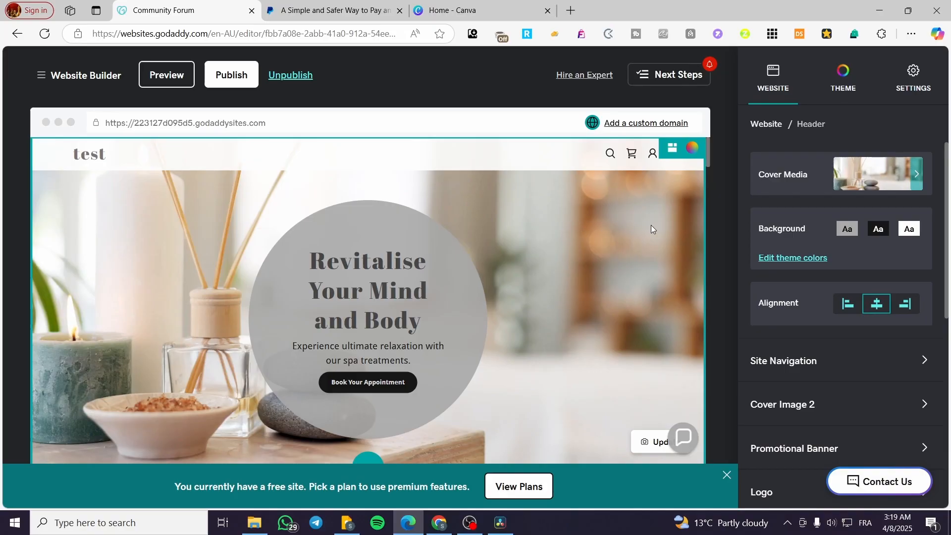
pyautogui.scroll(-3)
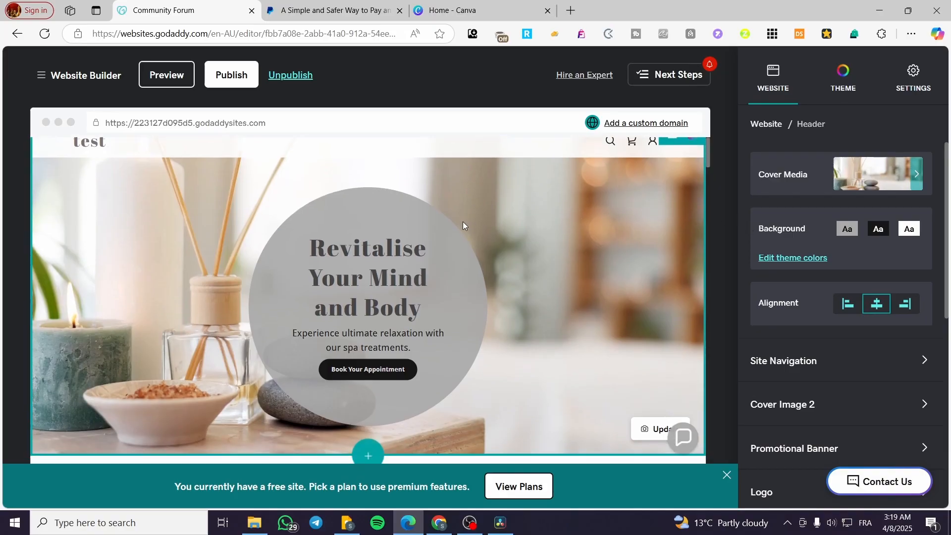
pyautogui.scroll(-3)
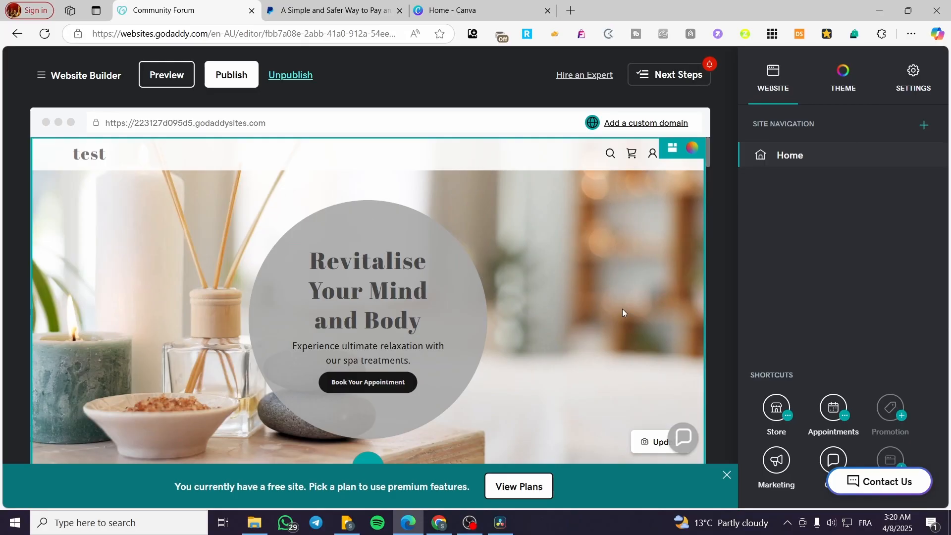
pyautogui.scroll(-3)
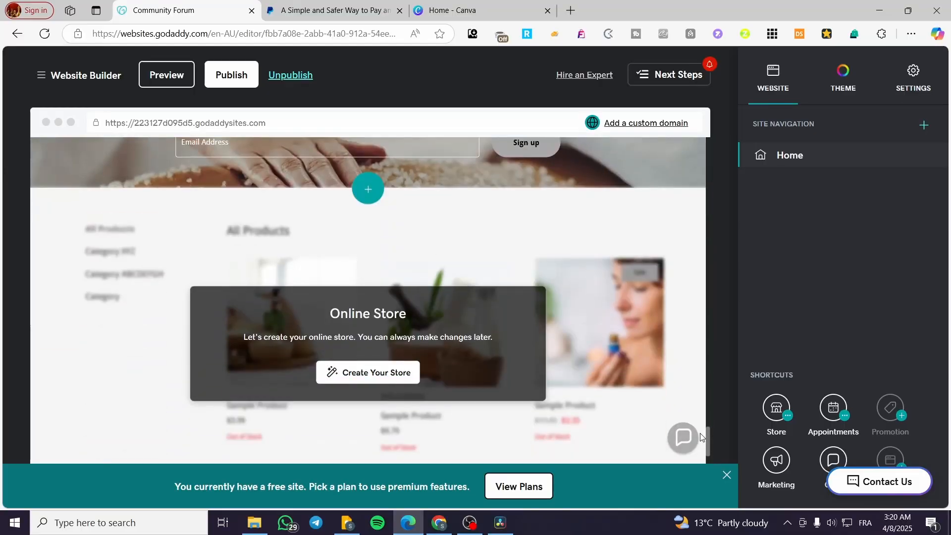
pyautogui.scroll(3)
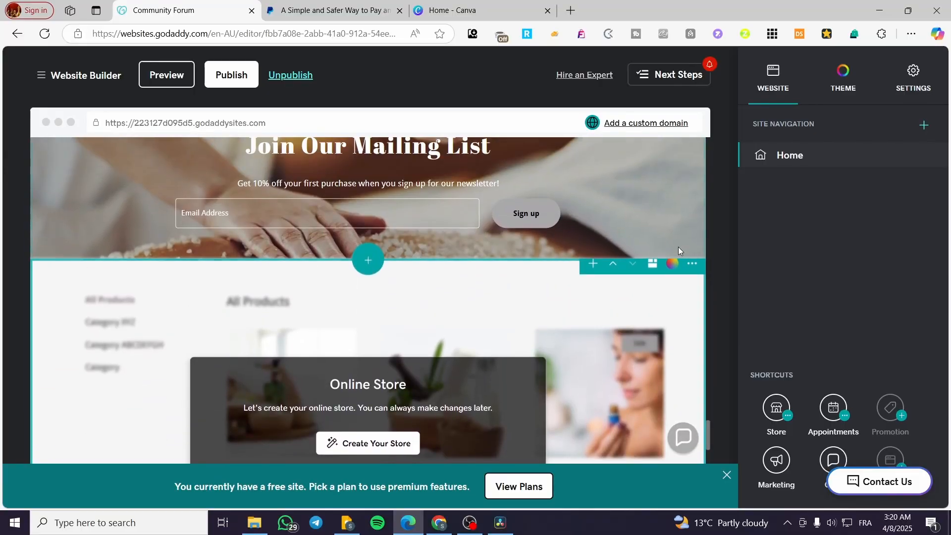
pyautogui.moveTo(693, 269)
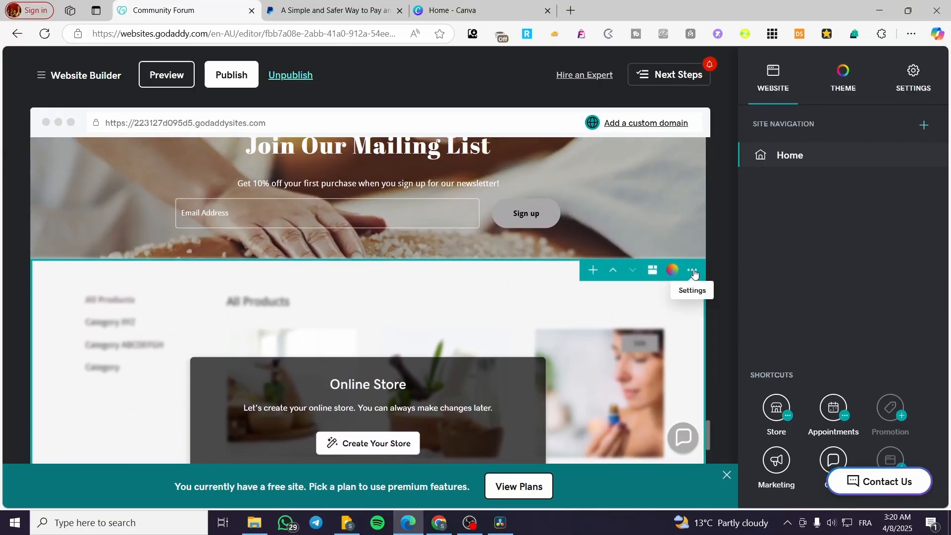
# Step: Delete the Online Store section via Settings > Delete Section and confirm
pyautogui.click(693, 269)
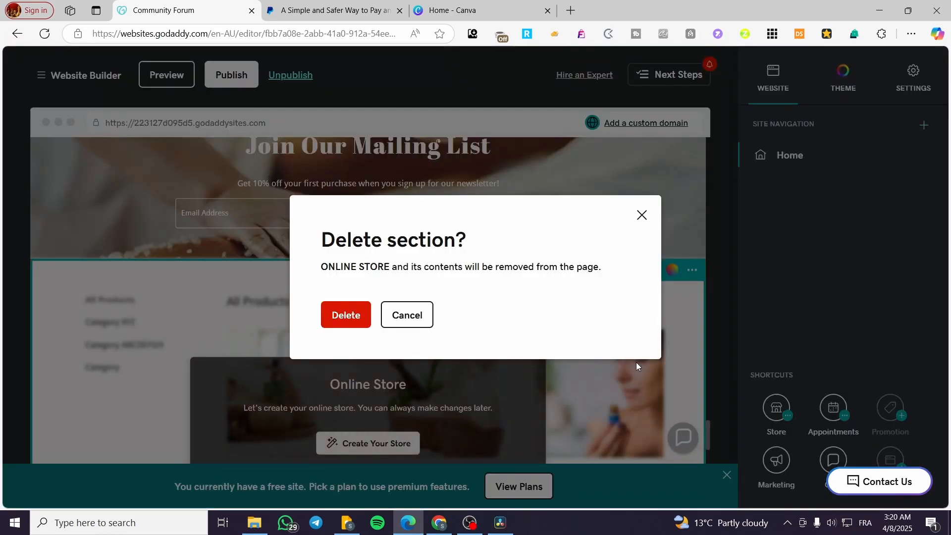
pyautogui.click(346, 315)
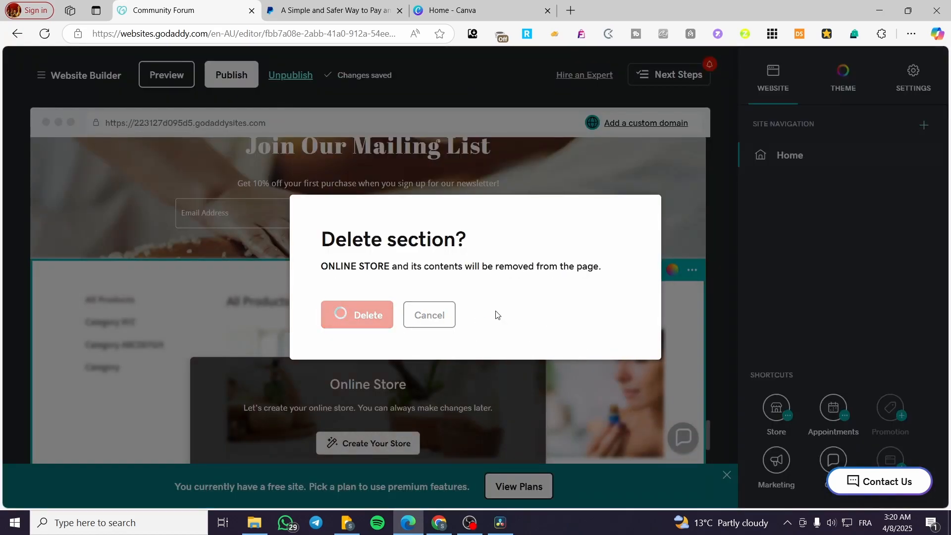
pyautogui.click(357, 315)
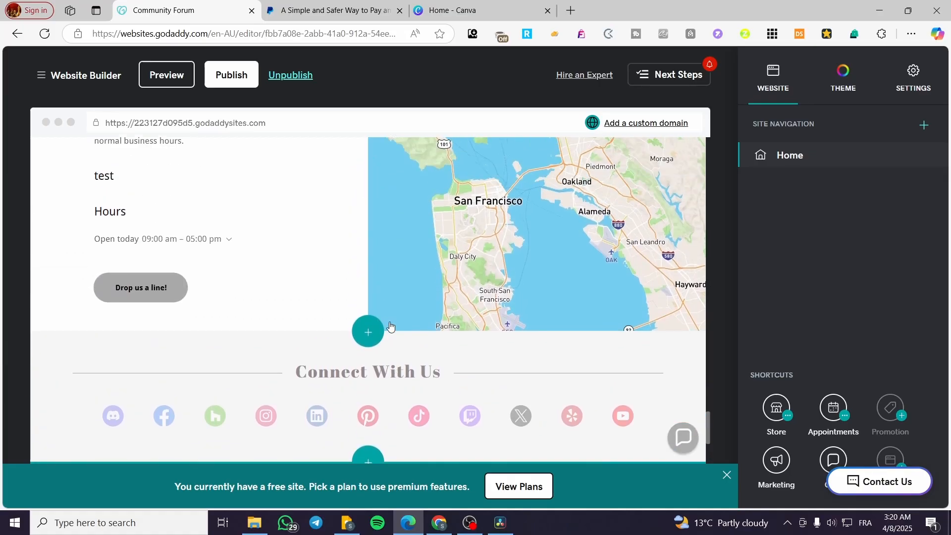
# Step: Delete the embedded HTML forum section from the home page
pyautogui.scroll(-3)
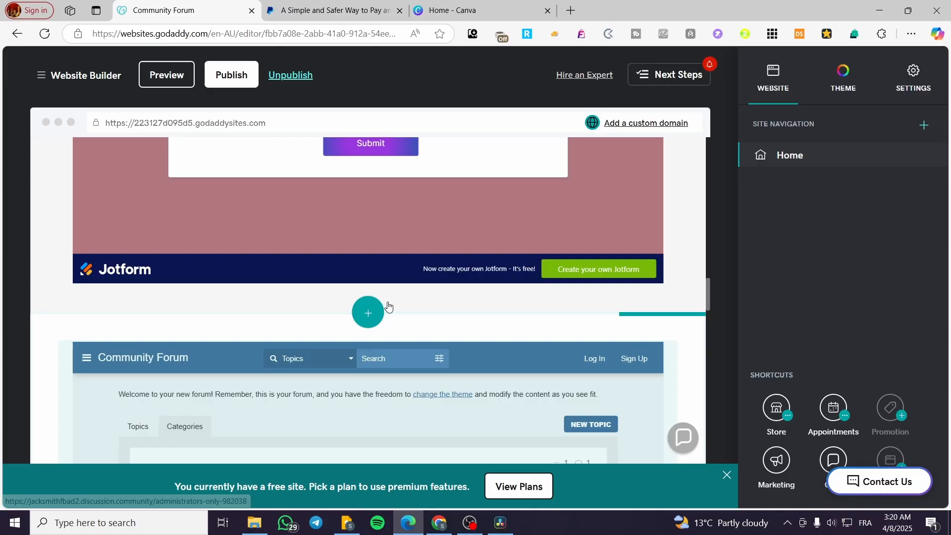
pyautogui.click(691, 323)
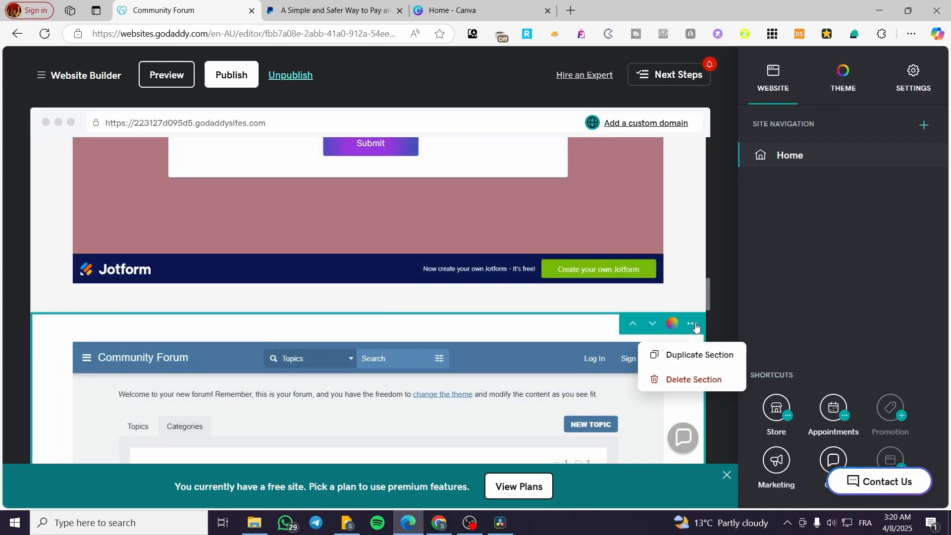
pyautogui.click(693, 379)
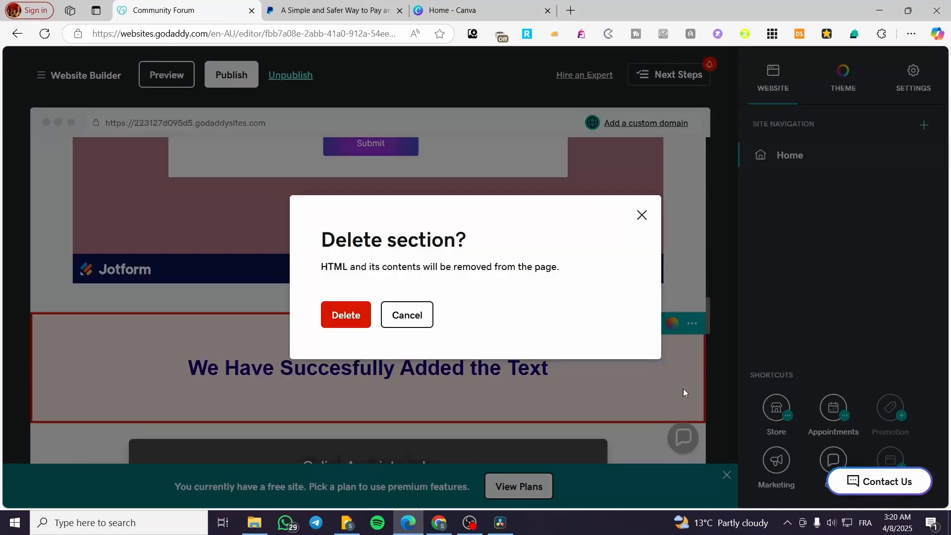
pyautogui.click(346, 315)
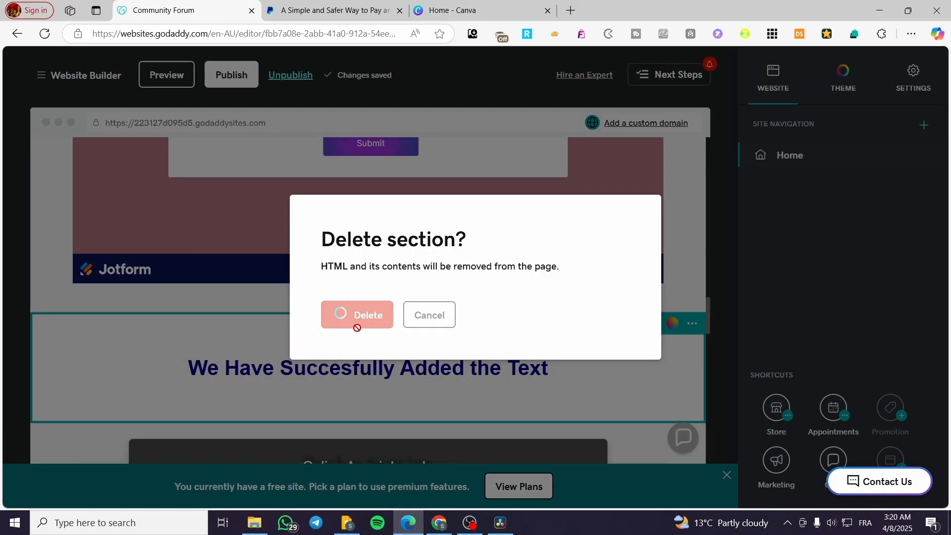
# Step: Delete the BOOK A SERVICE appointments section, leaving customer reviews below the Jotform form
pyautogui.click(356, 315)
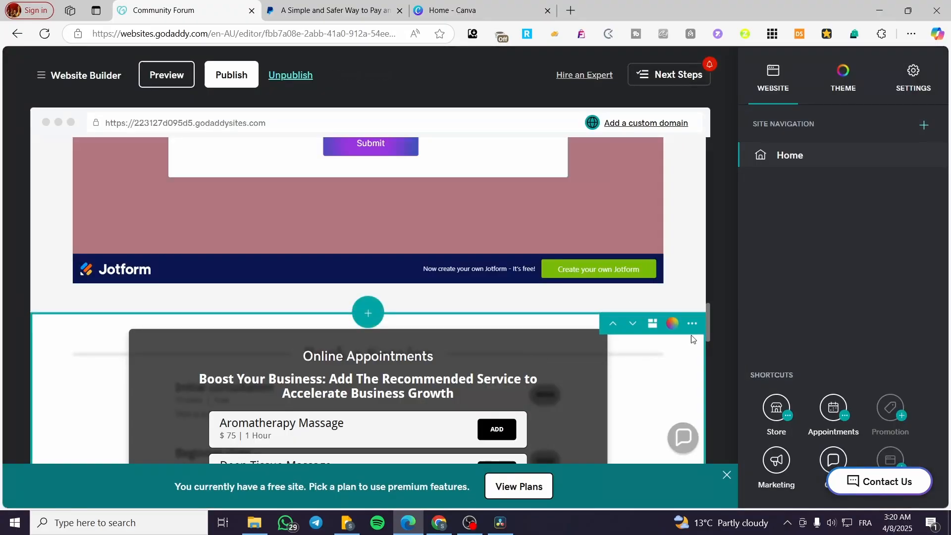
pyautogui.click(691, 323)
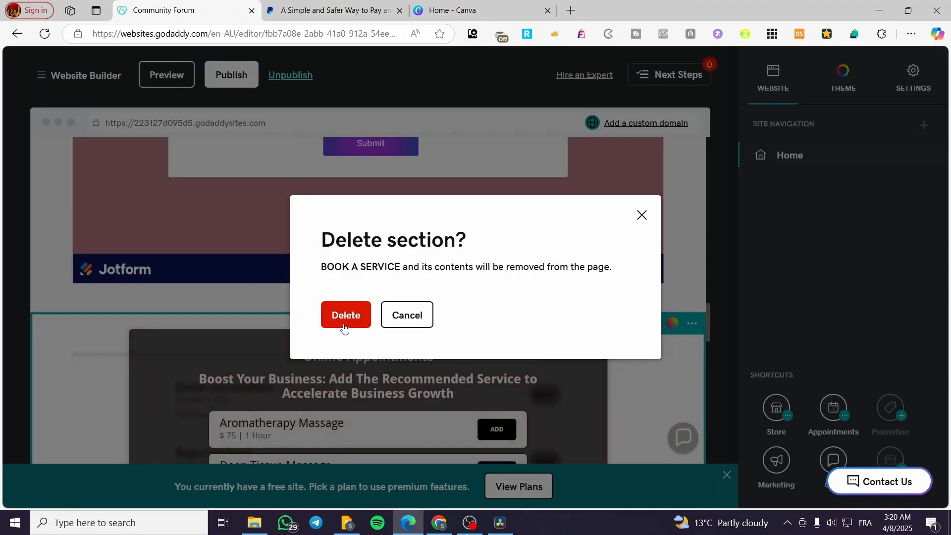
pyautogui.click(346, 315)
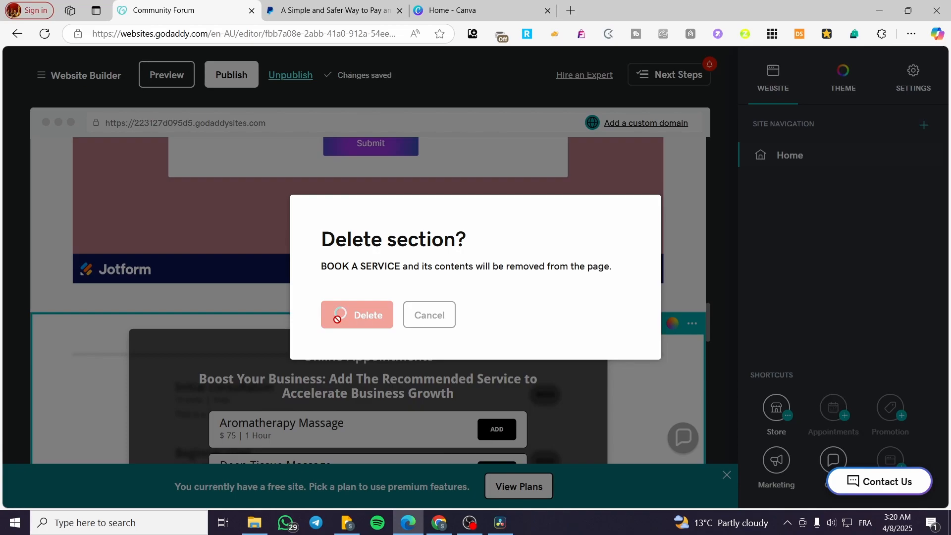
pyautogui.click(357, 315)
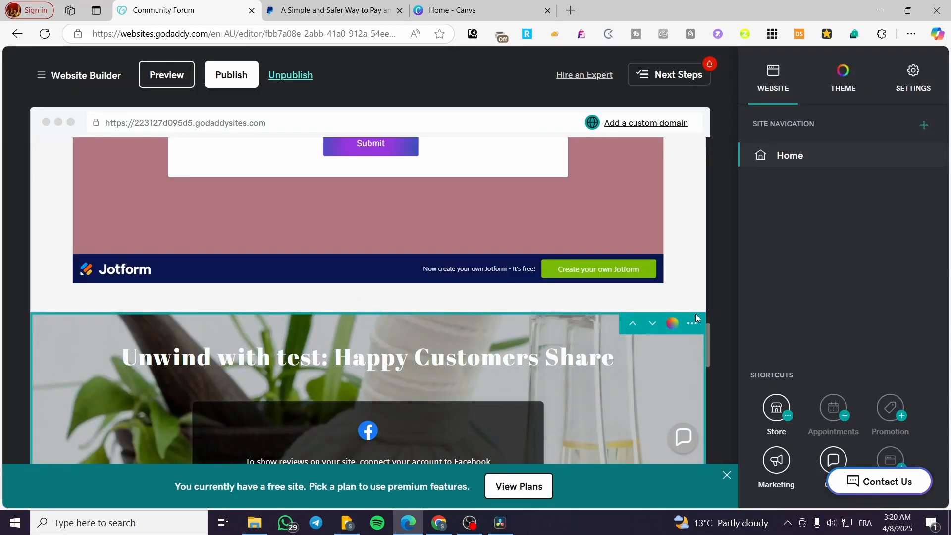
# Step: Delete the customer reviews, Contact Us and Connect With Us sections
pyautogui.click(691, 323)
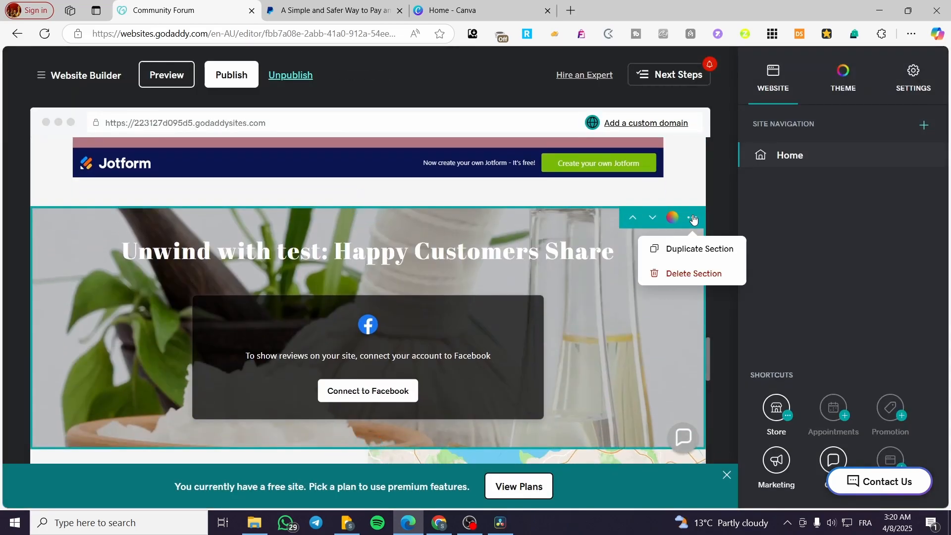
pyautogui.click(693, 274)
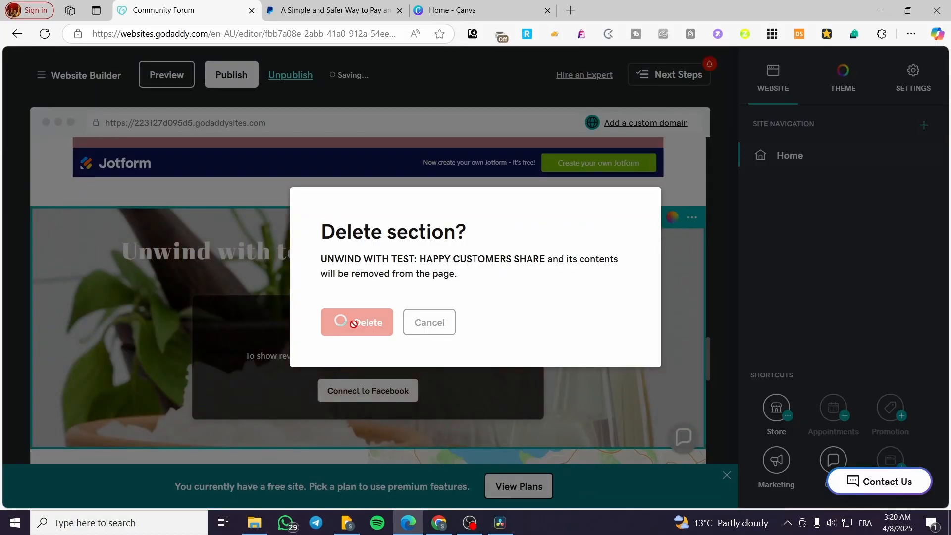
pyautogui.click(356, 322)
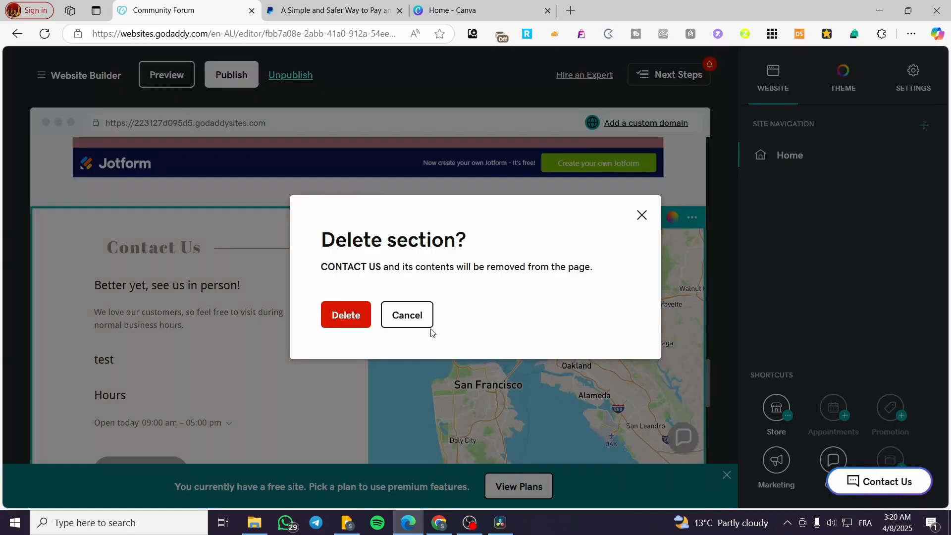
pyautogui.click(345, 315)
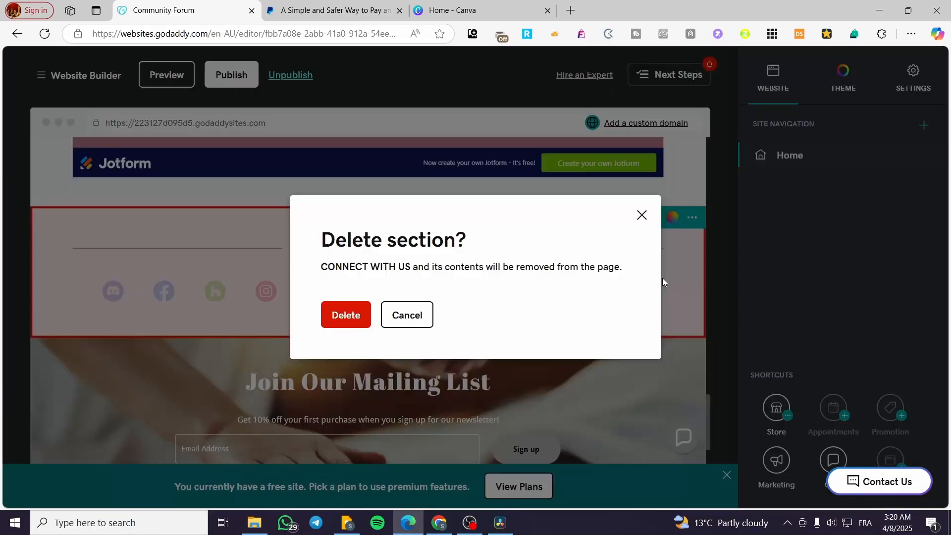
pyautogui.click(346, 315)
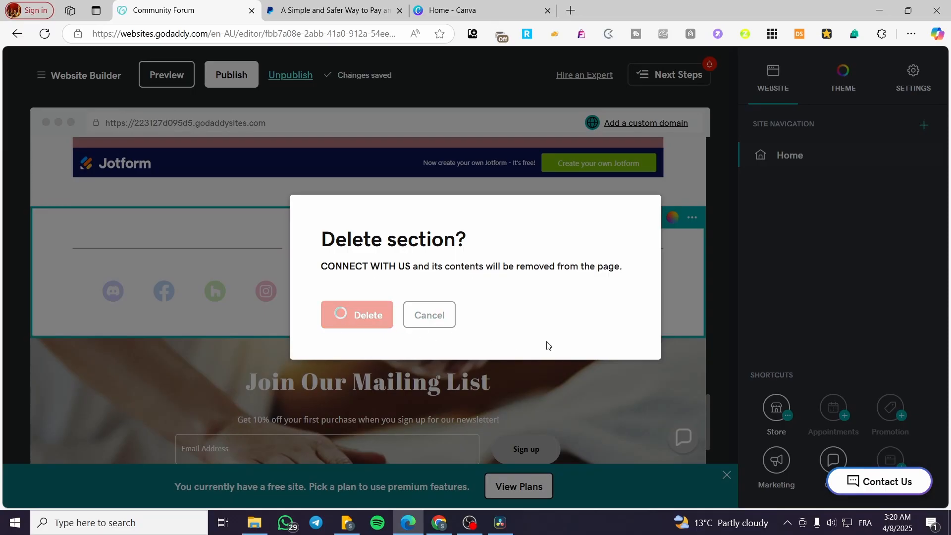
pyautogui.click(357, 315)
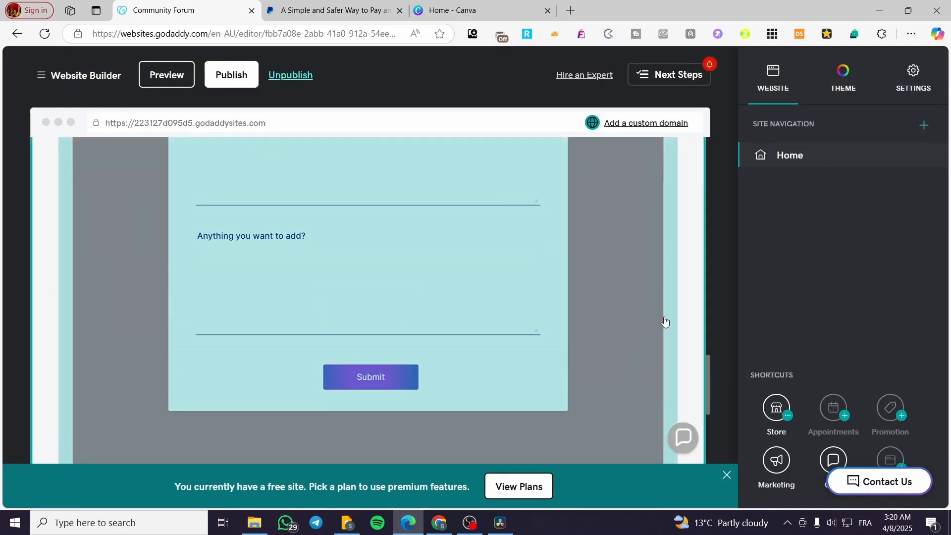
# Step: Delete the HTML subscription form section
pyautogui.click(694, 341)
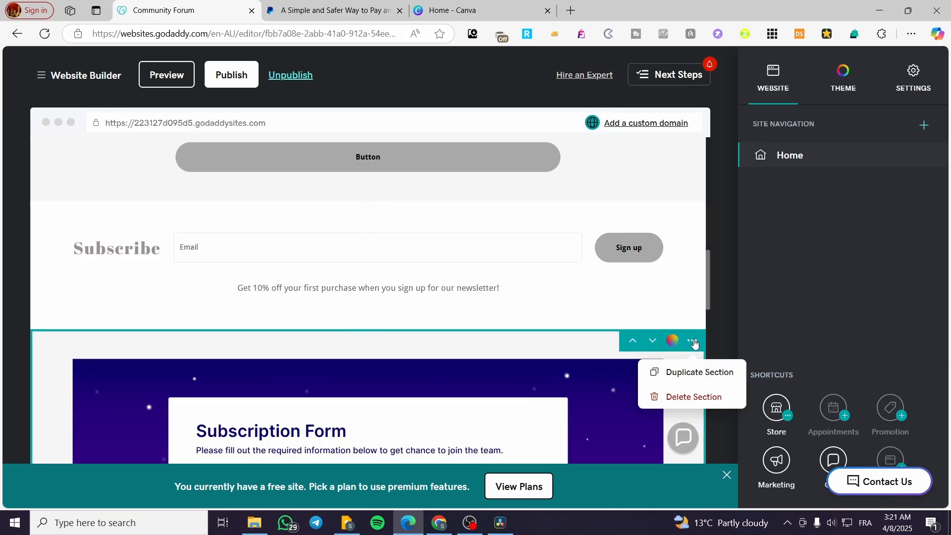
pyautogui.click(693, 396)
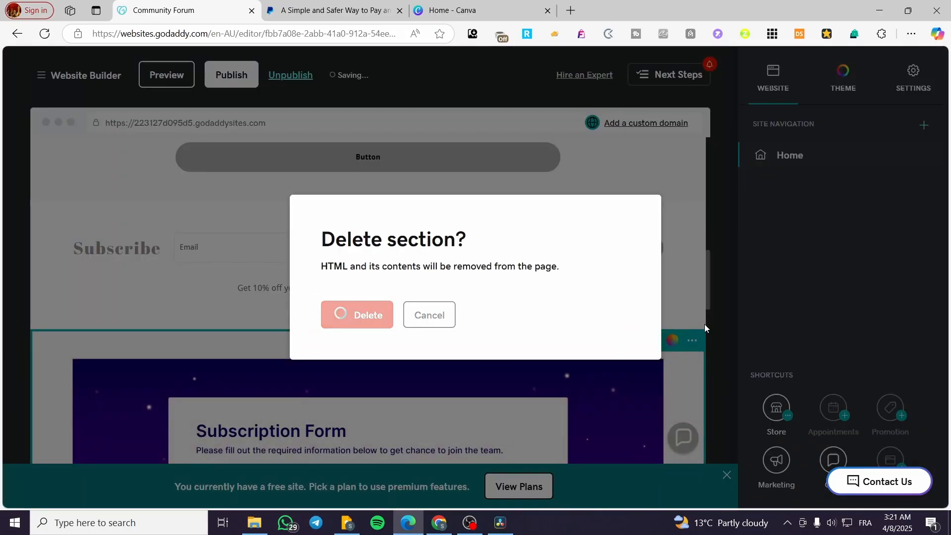
pyautogui.click(357, 315)
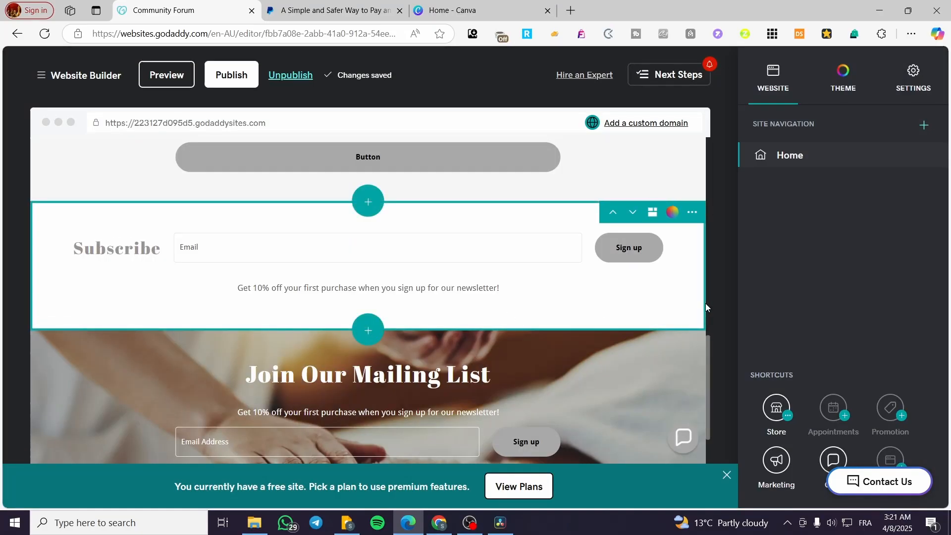
# Step: Delete the Experience Serenity and Buttons sections from the home page
pyautogui.scroll(3)
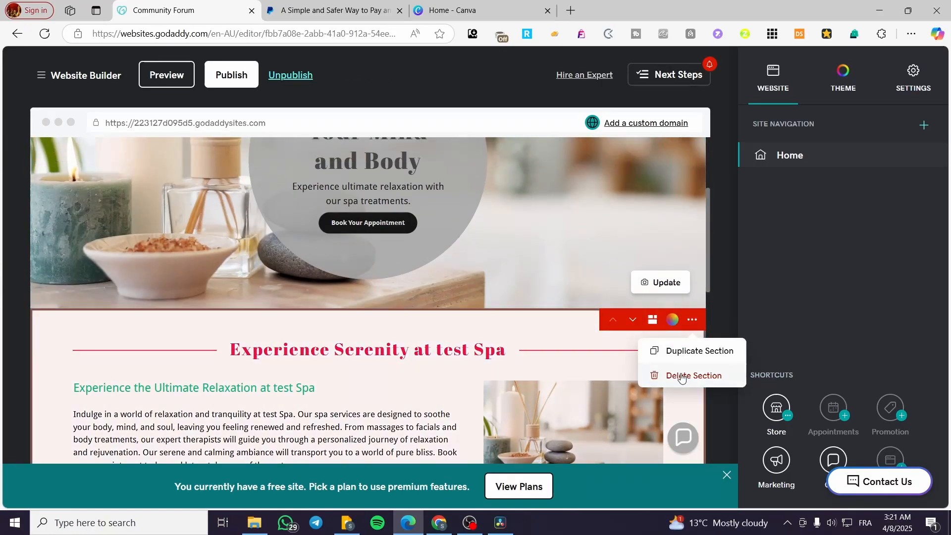
pyautogui.click(693, 376)
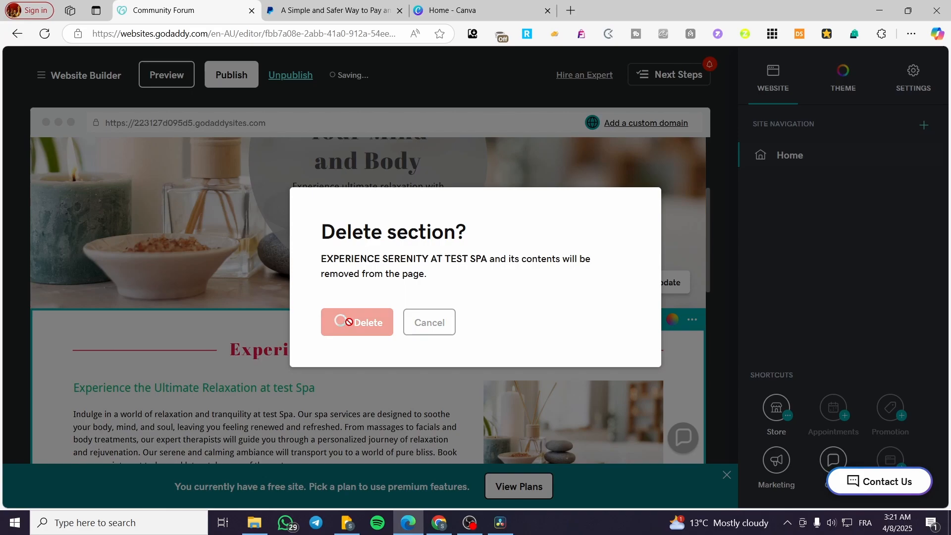
pyautogui.click(357, 322)
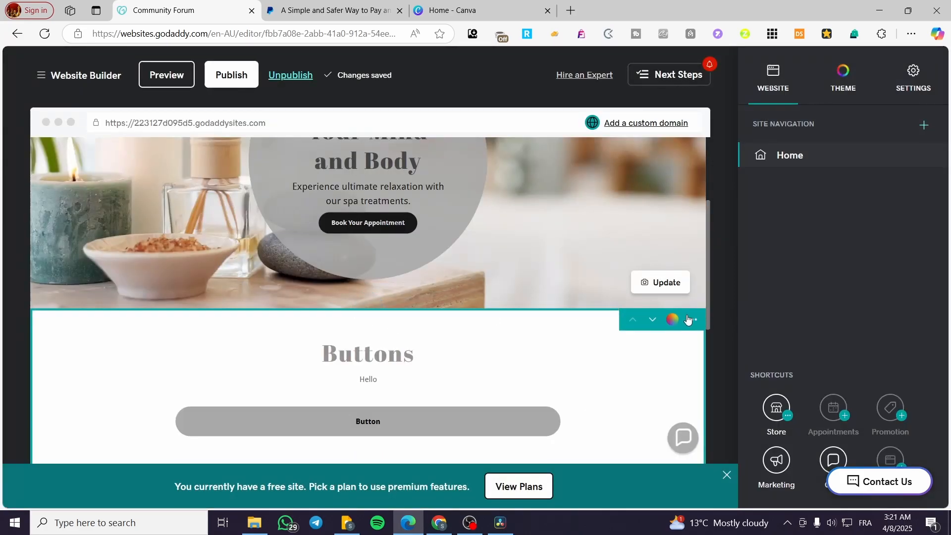
pyautogui.click(690, 319)
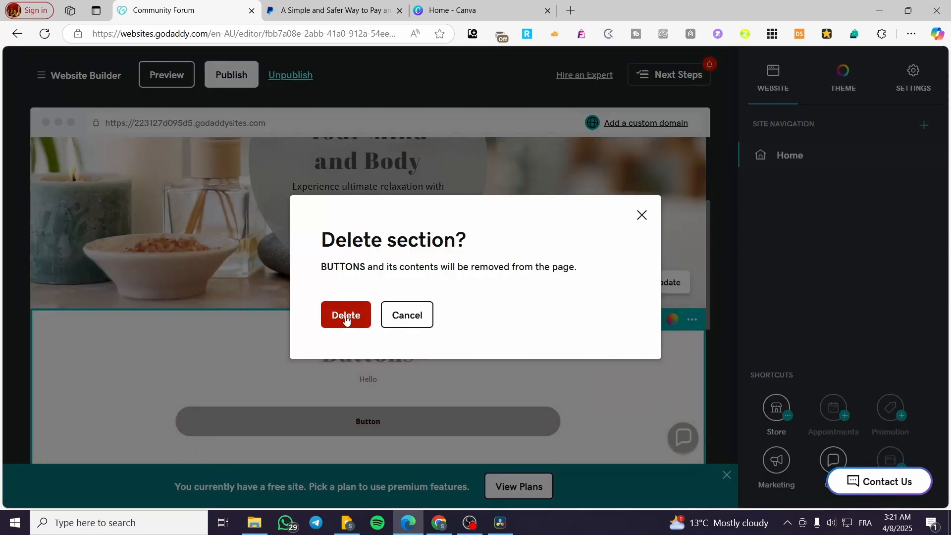
pyautogui.click(346, 315)
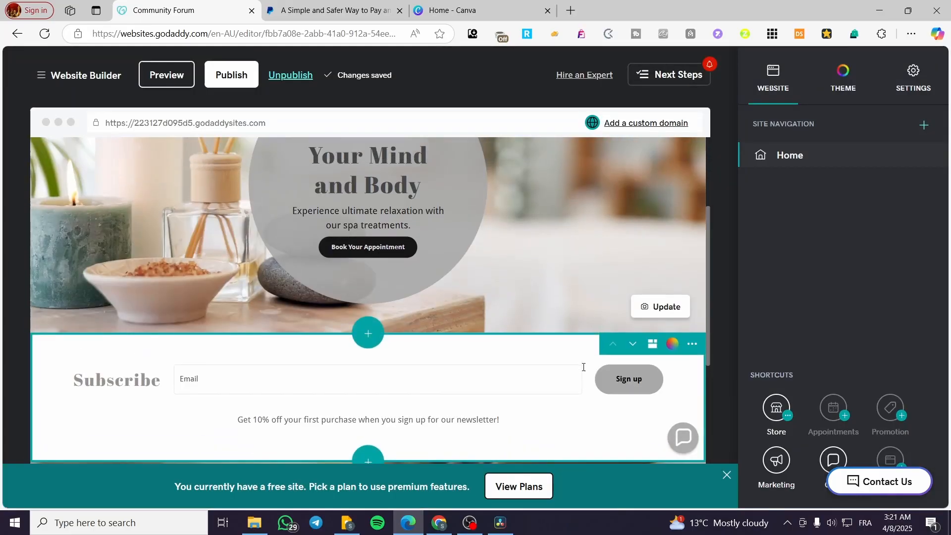
# Step: Delete the Join Our Mailing List section so only the header remains
pyautogui.scroll(-3)
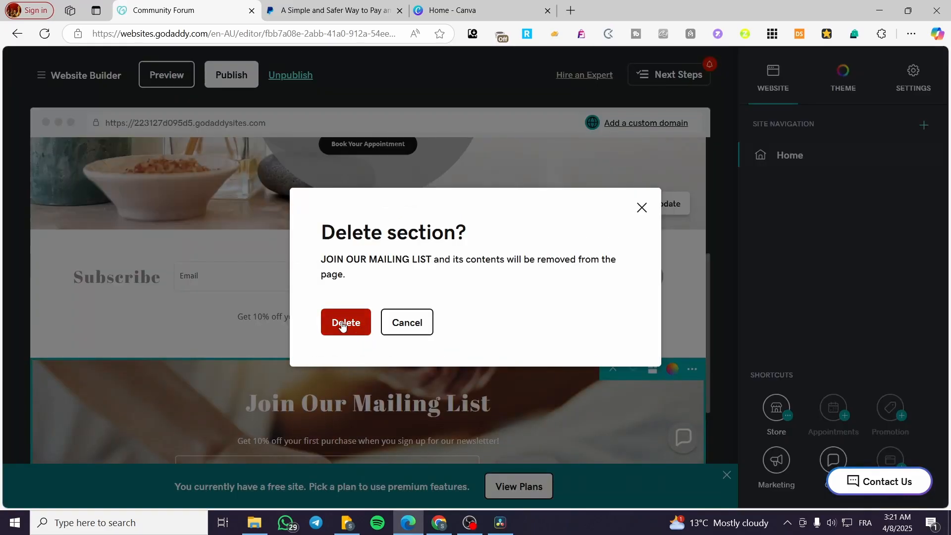
pyautogui.click(346, 323)
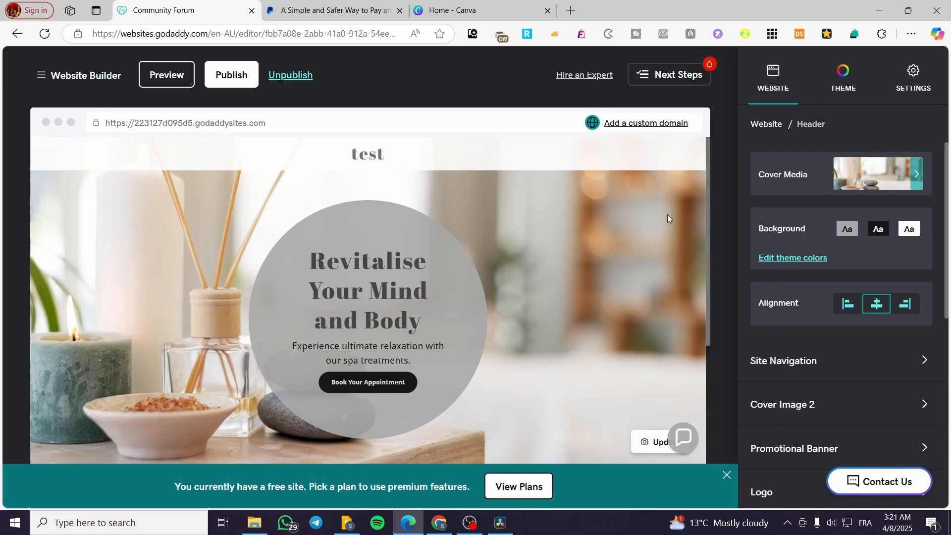
pyautogui.moveTo(805, 198)
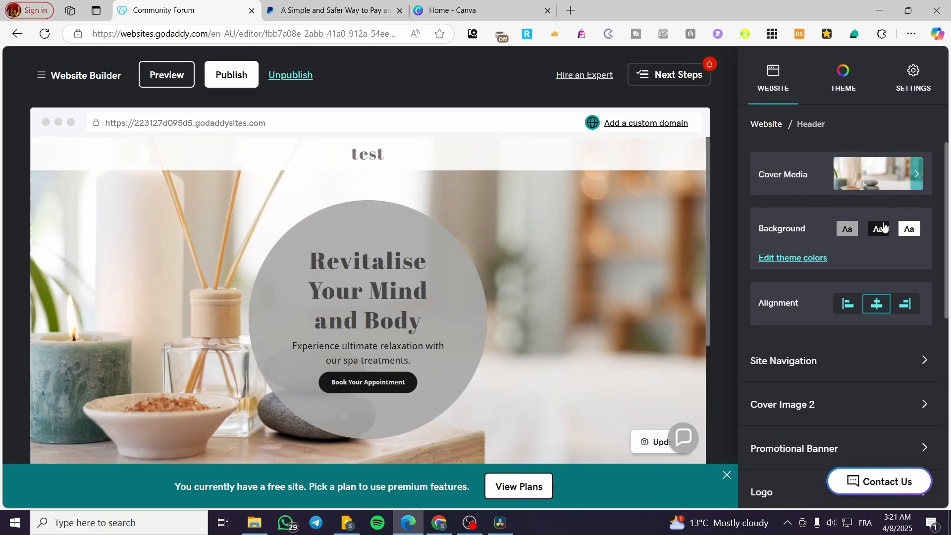
# Step: Link the header's Book Your Appointment action button to a site Page, Home, Top Of Page
pyautogui.scroll(-3)
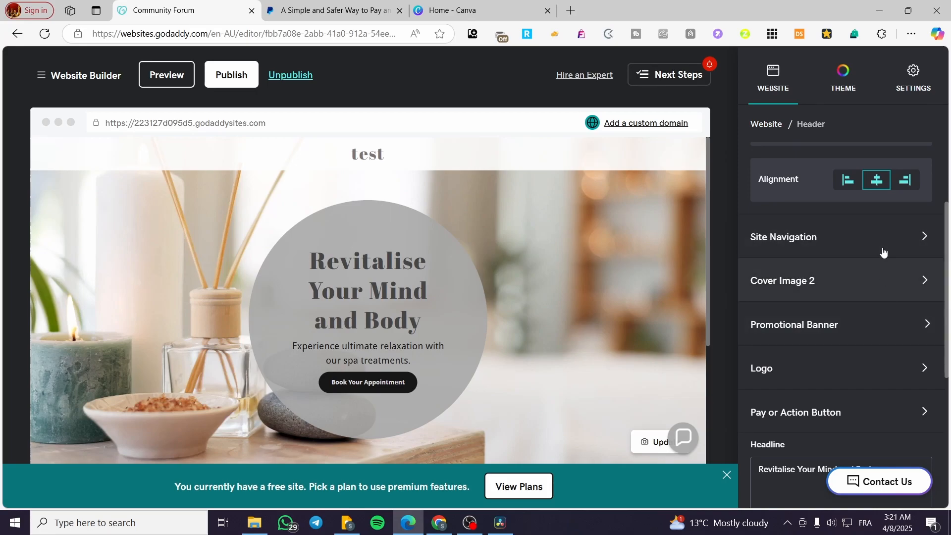
pyautogui.moveTo(866, 285)
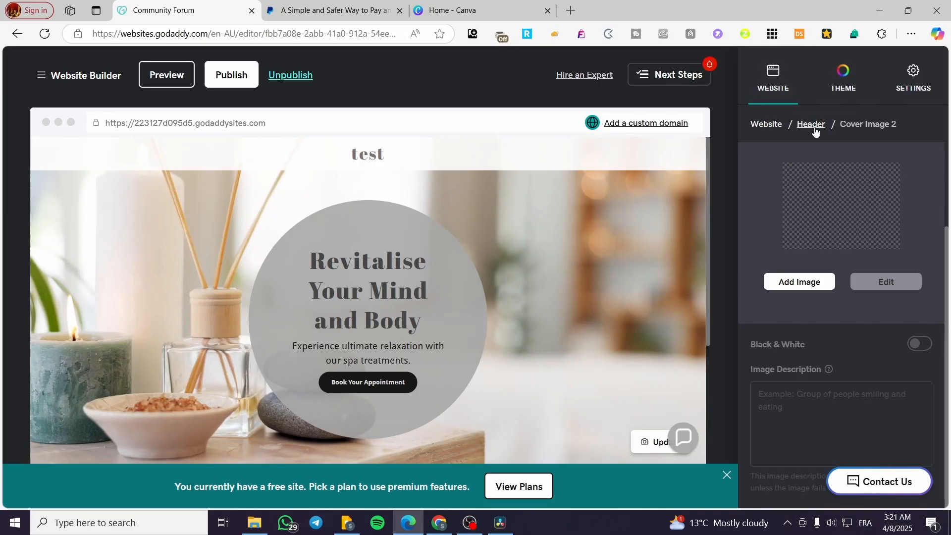
pyautogui.click(810, 124)
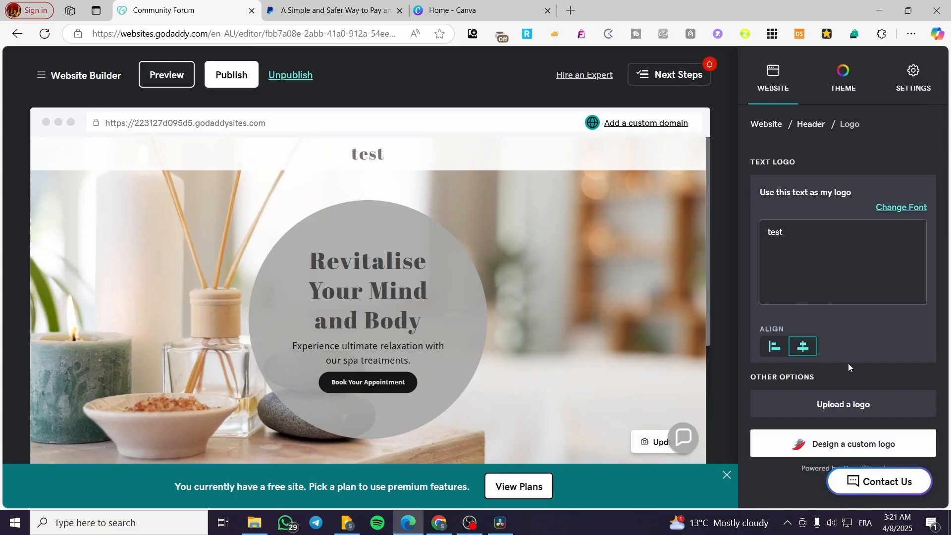
pyautogui.click(811, 124)
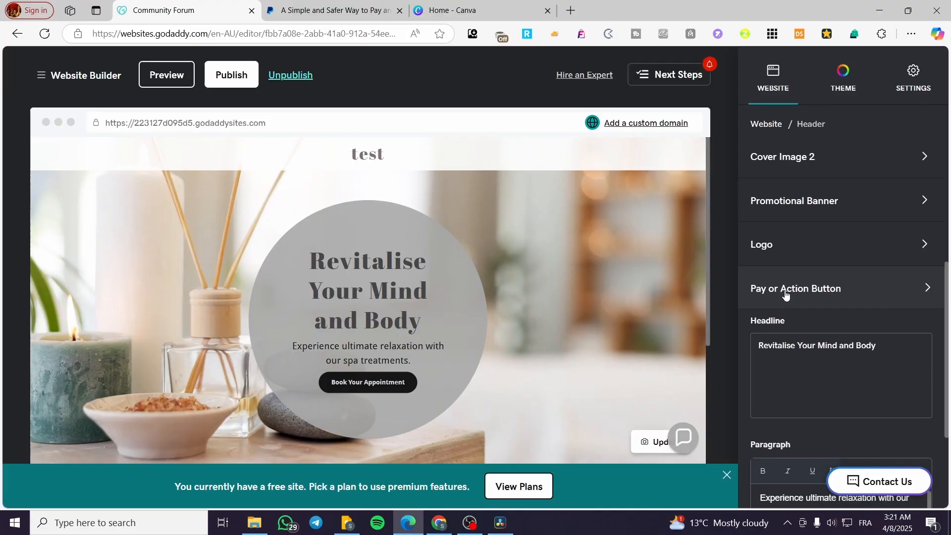
pyautogui.click(796, 288)
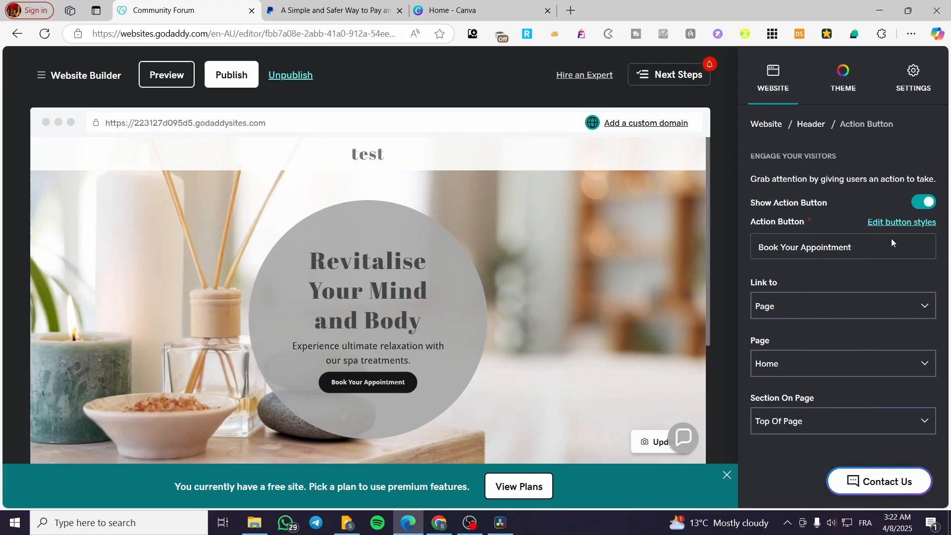
pyautogui.click(843, 305)
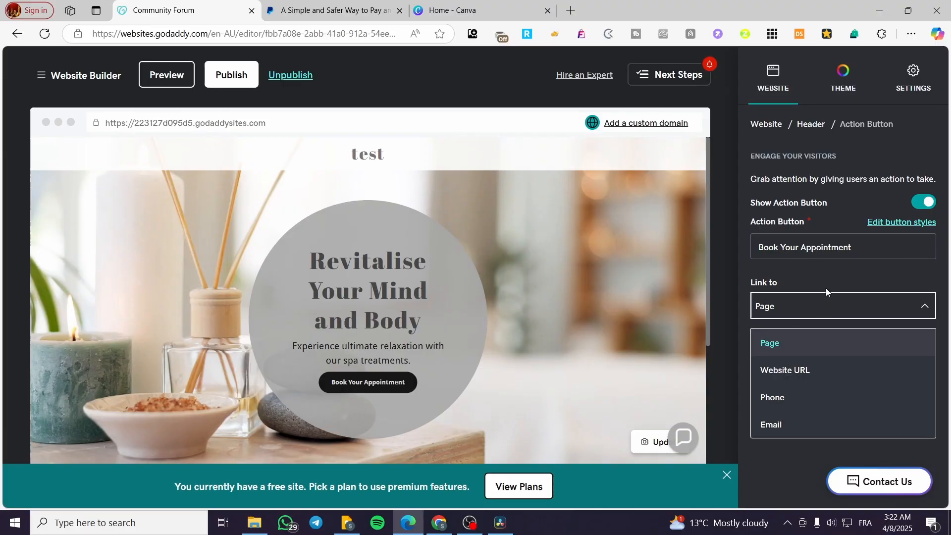
pyautogui.scroll(-3)
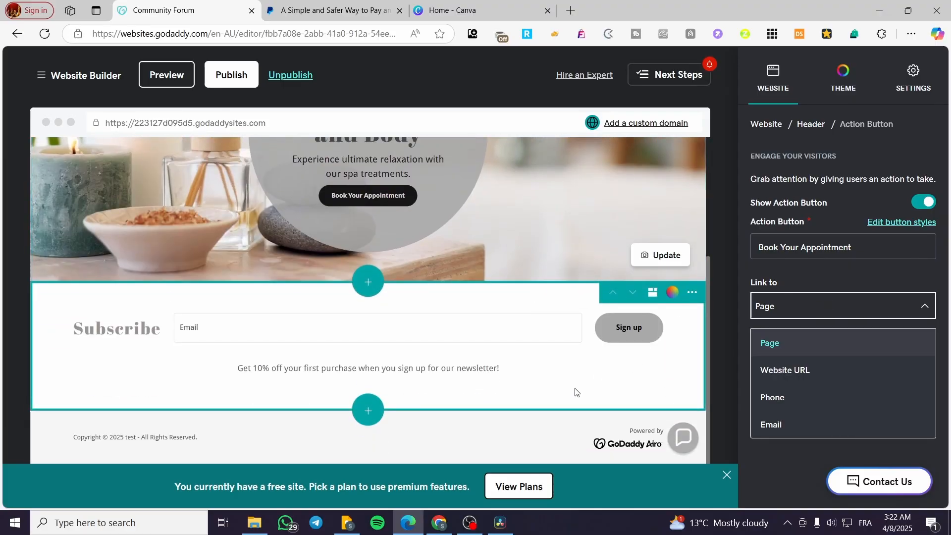
pyautogui.click(770, 343)
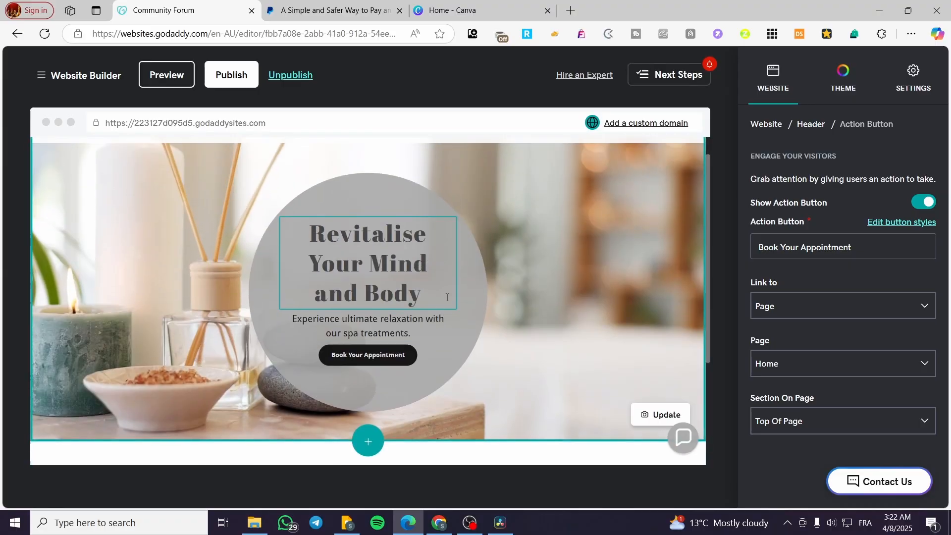
pyautogui.click(368, 441)
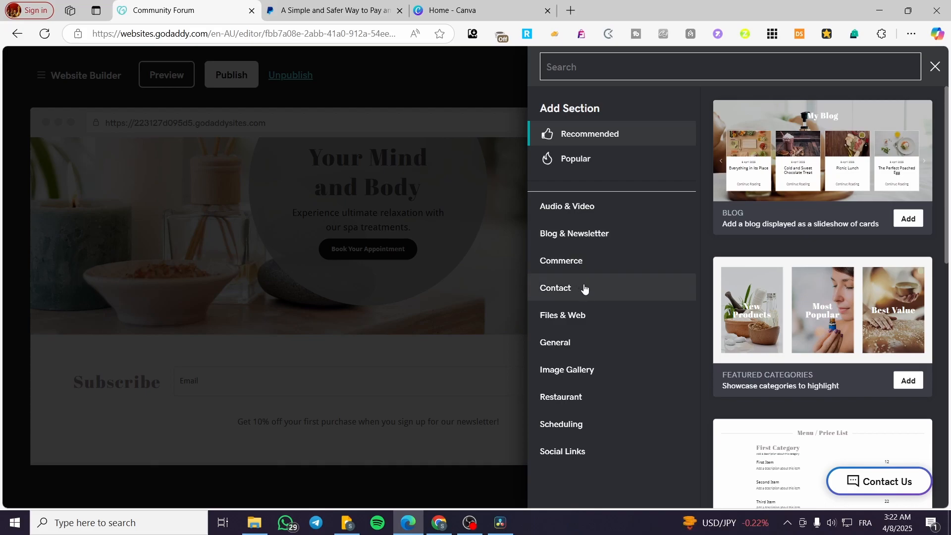
pyautogui.click(566, 369)
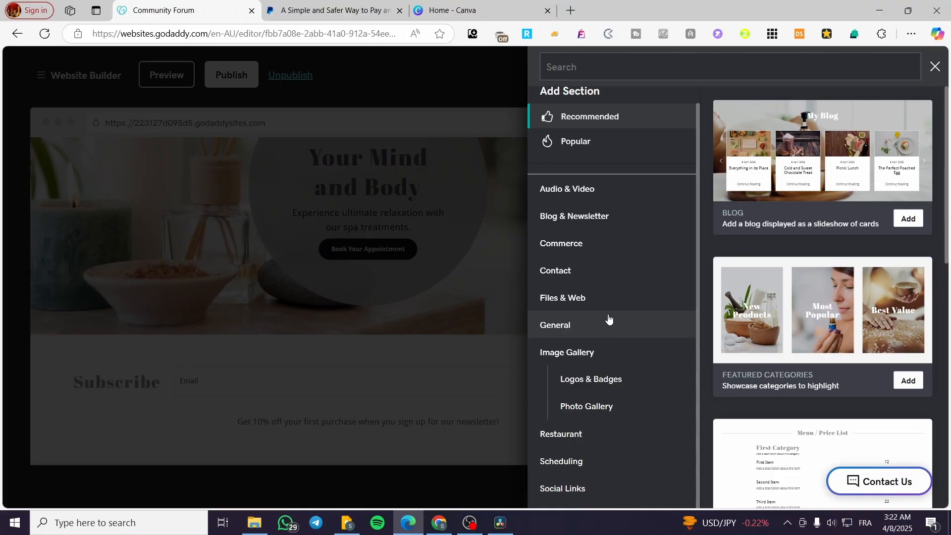
pyautogui.click(590, 379)
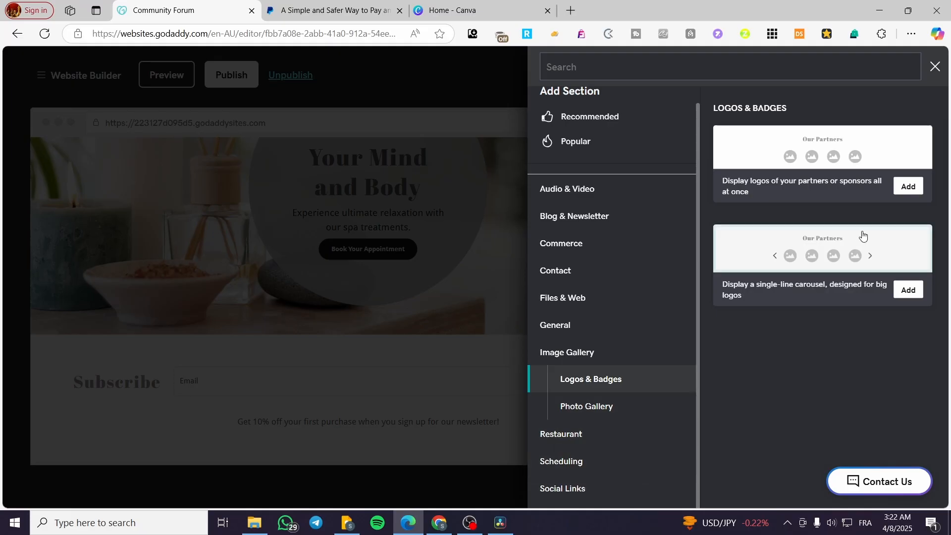
pyautogui.click(567, 188)
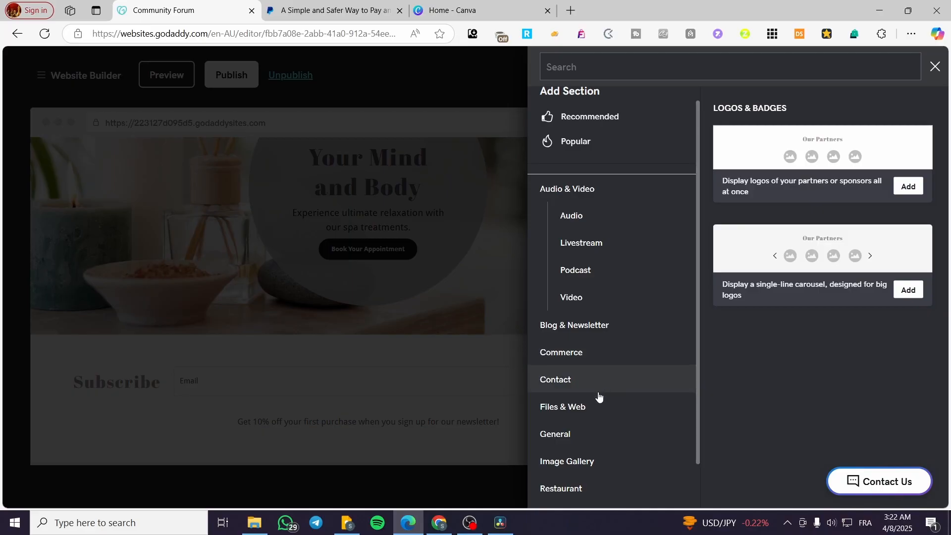
pyautogui.click(562, 406)
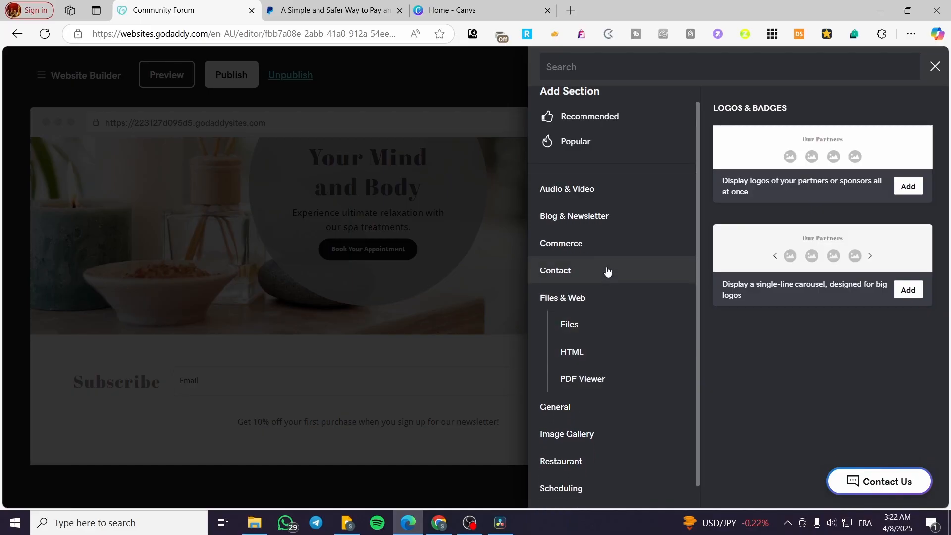
pyautogui.moveTo(605, 275)
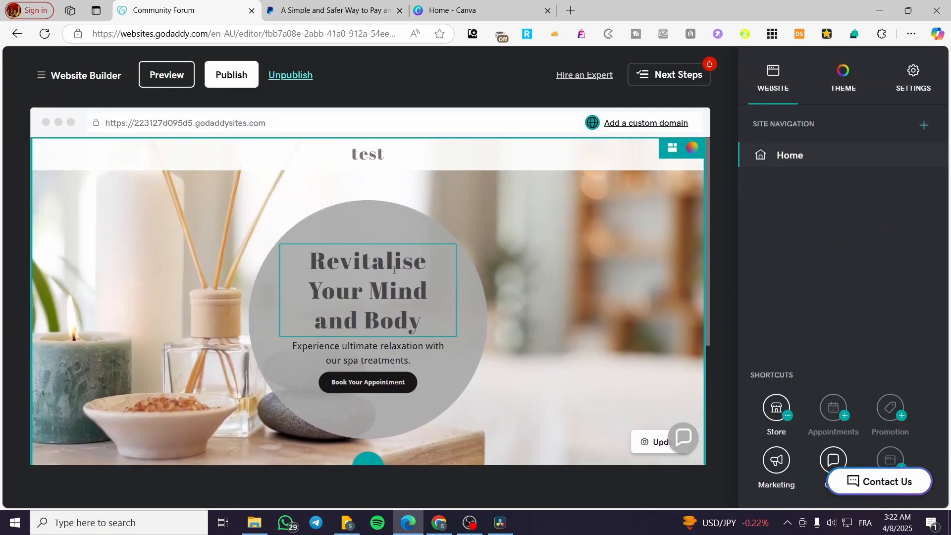
# Step: Leave the editor via the hamburger menu's GoDaddy logo to reach My Account's business list
pyautogui.scroll(-3)
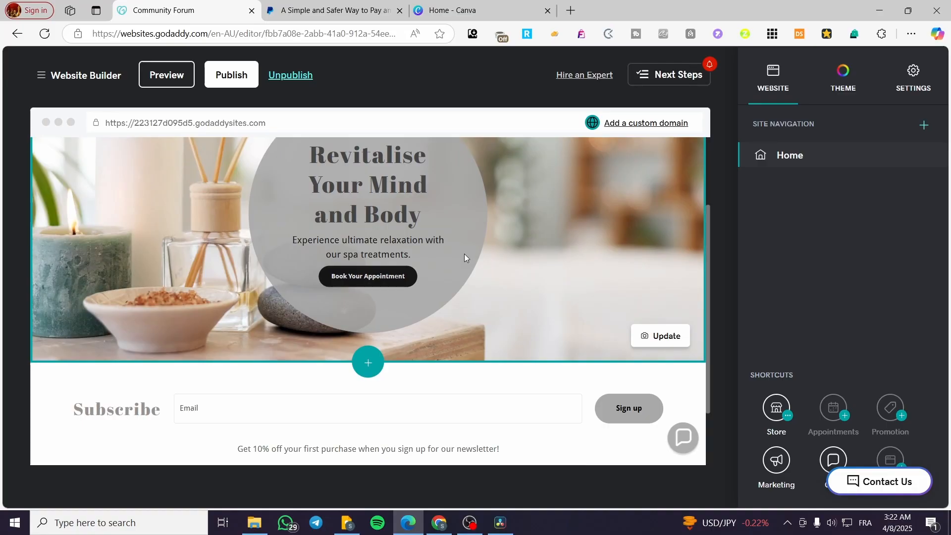
pyautogui.moveTo(668, 226)
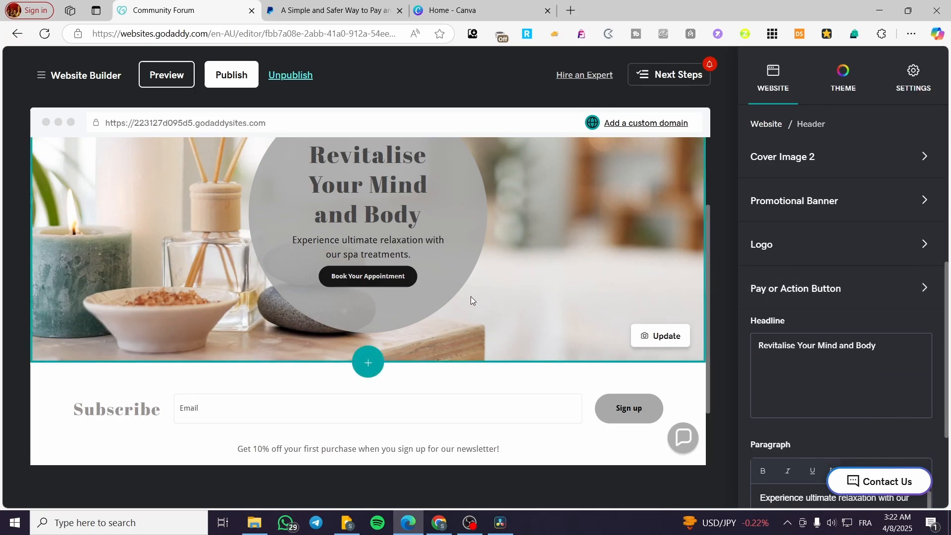
pyautogui.moveTo(542, 252)
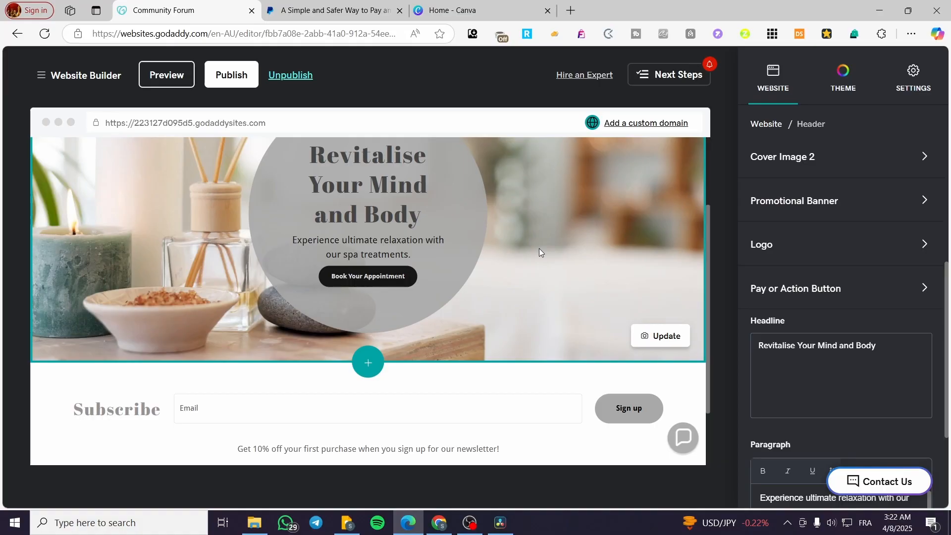
pyautogui.click(41, 76)
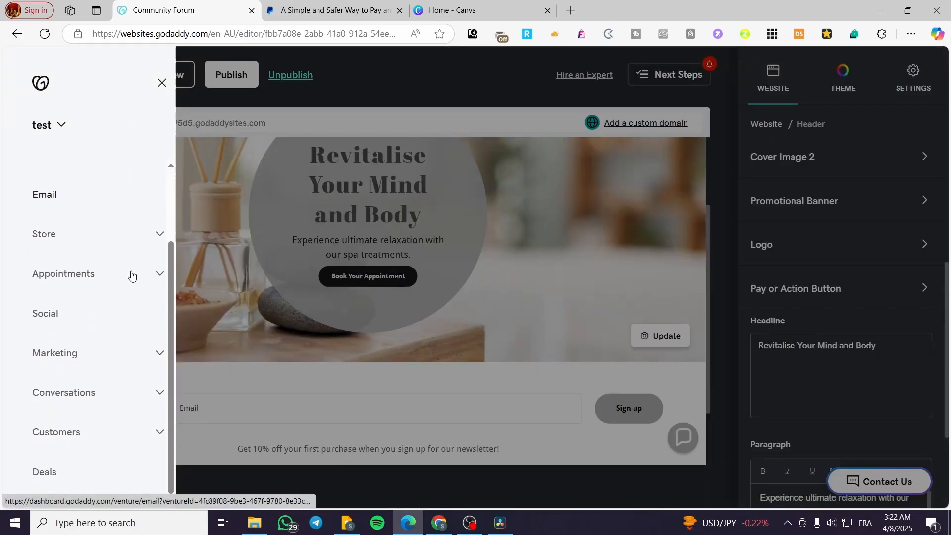
pyautogui.click(162, 83)
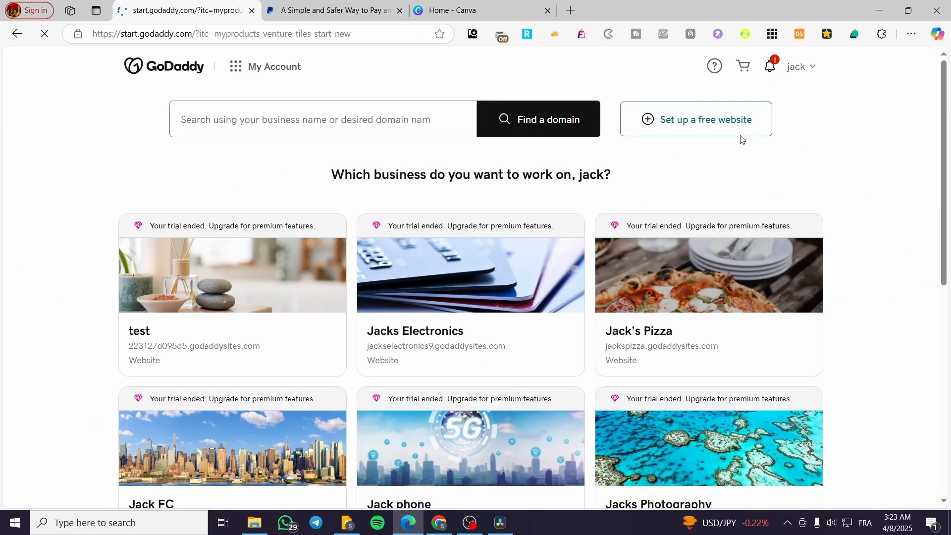
# Step: Start a new free website, choosing Something else and the Cosmetics and Beauty Supply category
pyautogui.click(695, 119)
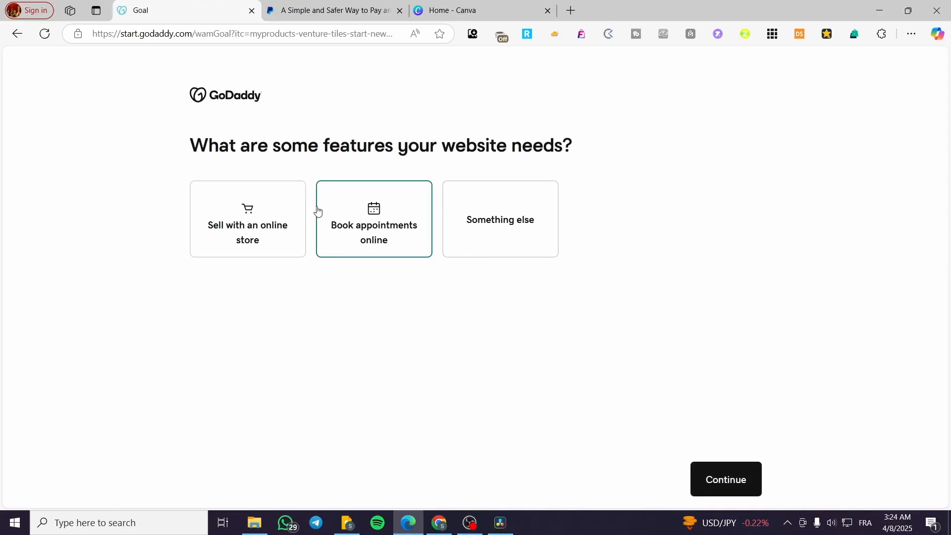
pyautogui.click(500, 219)
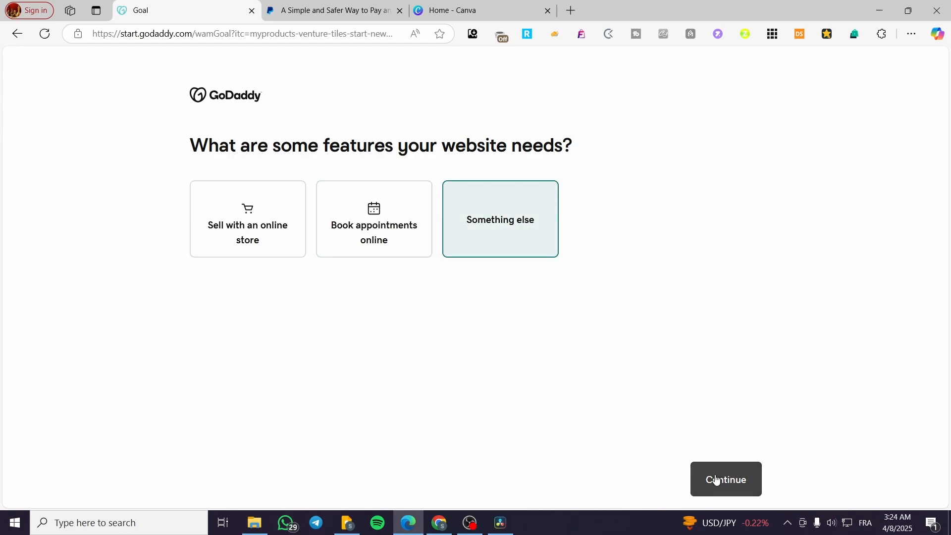
pyautogui.click(725, 480)
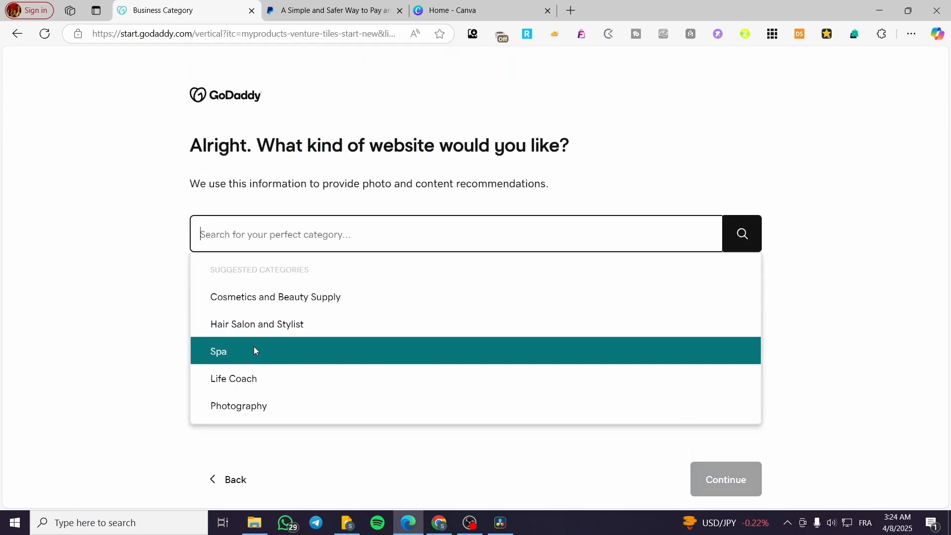
pyautogui.click(275, 298)
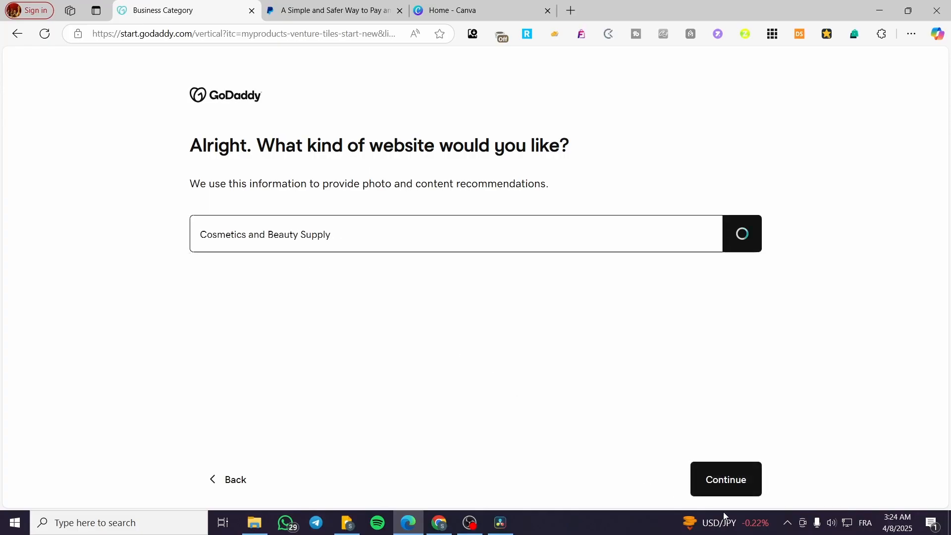
pyautogui.click(725, 479)
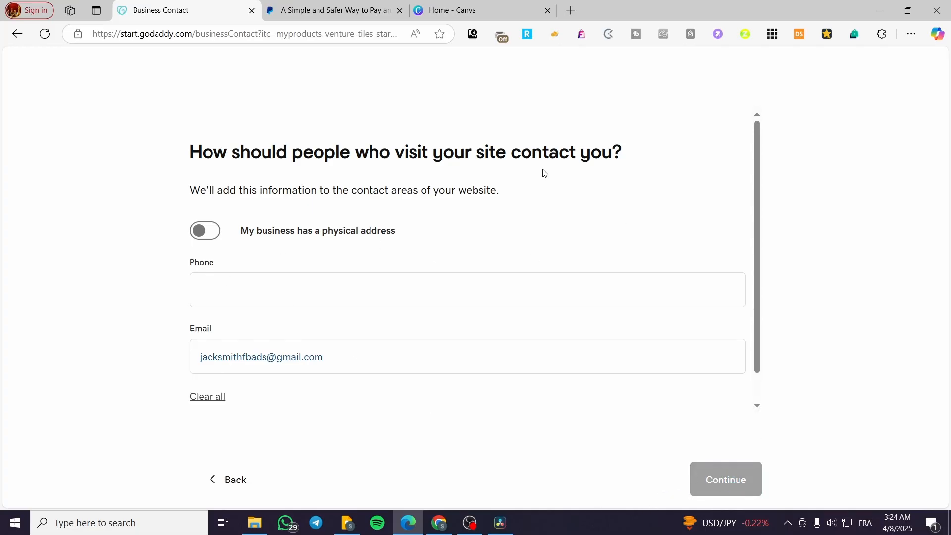
# Step: Continue past contact details and skip the business description to reach section suggestions
pyautogui.click(725, 479)
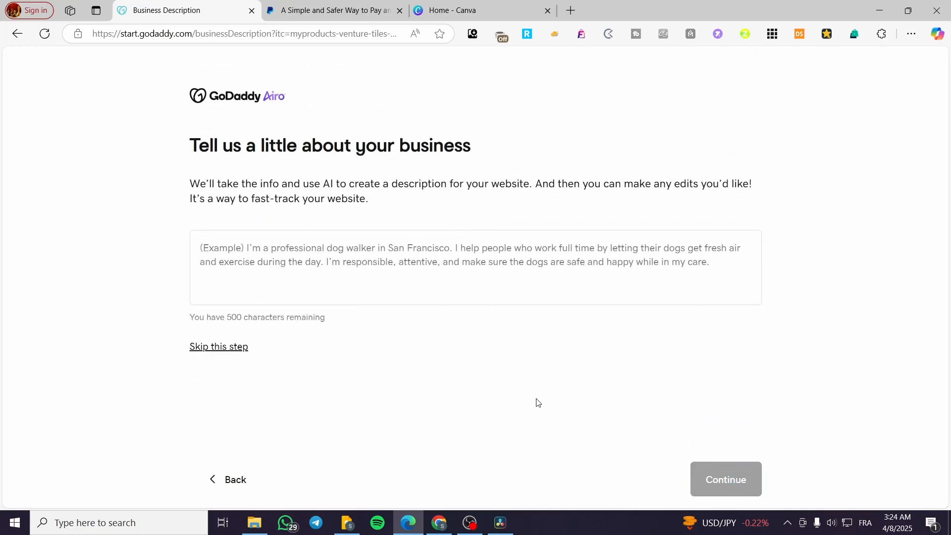
pyautogui.click(725, 480)
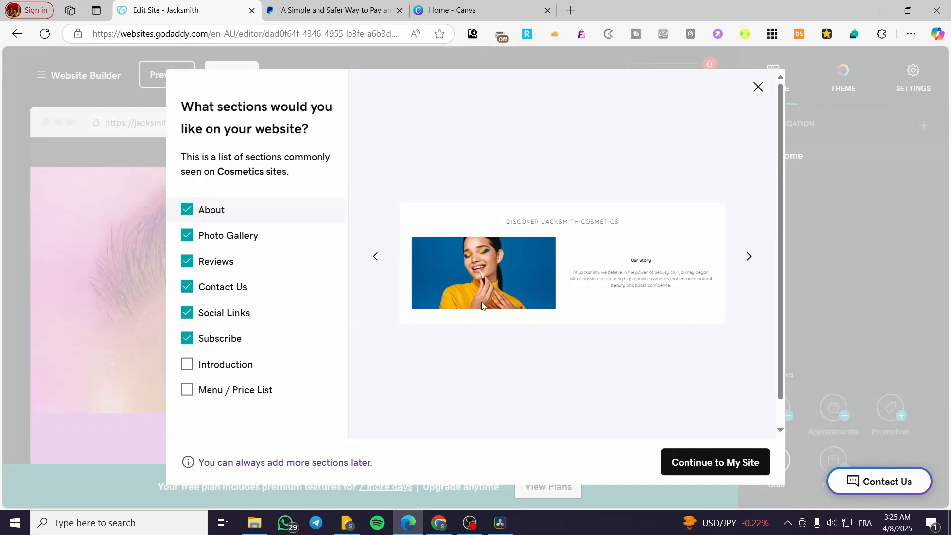
# Step: Continue to My Site to load the Natural Beauty Essentials editor and dismiss the Publish tip
pyautogui.click(186, 210)
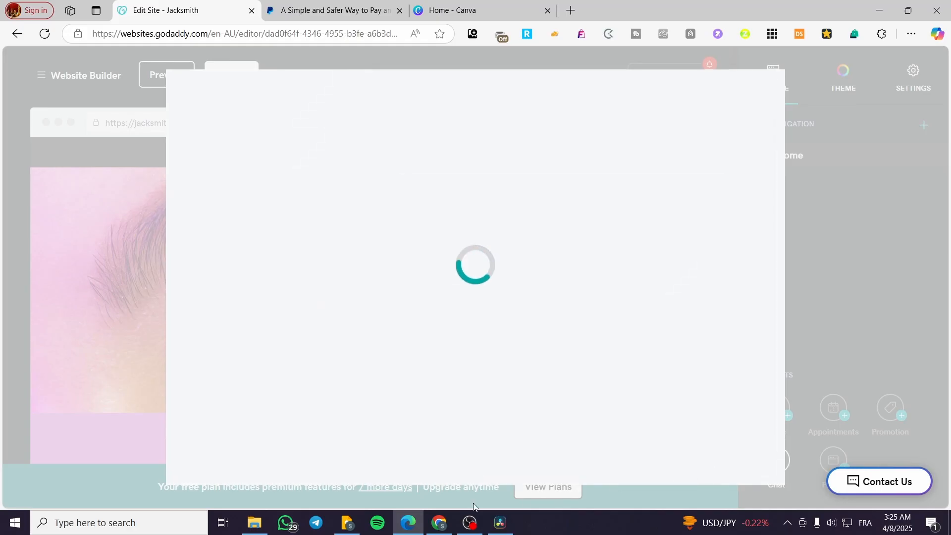
pyautogui.moveTo(83, 204)
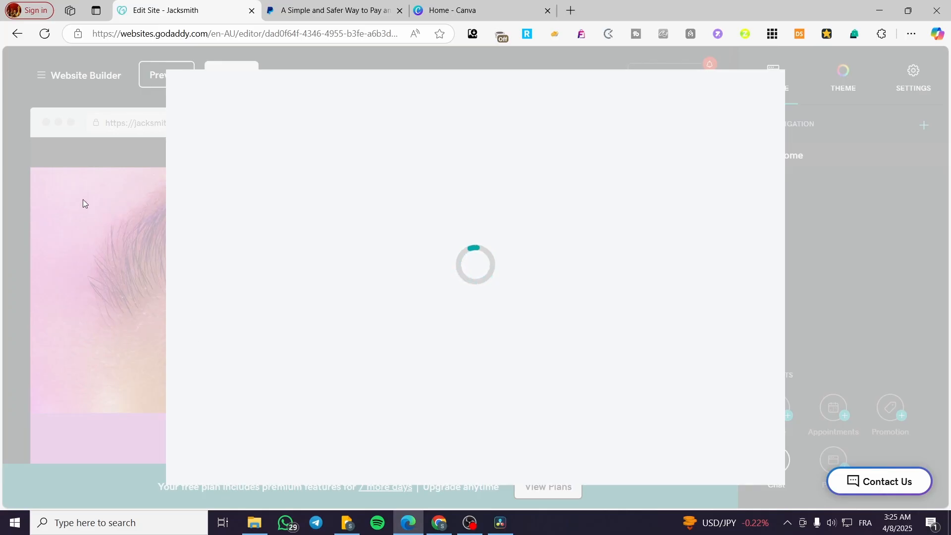
pyautogui.moveTo(101, 203)
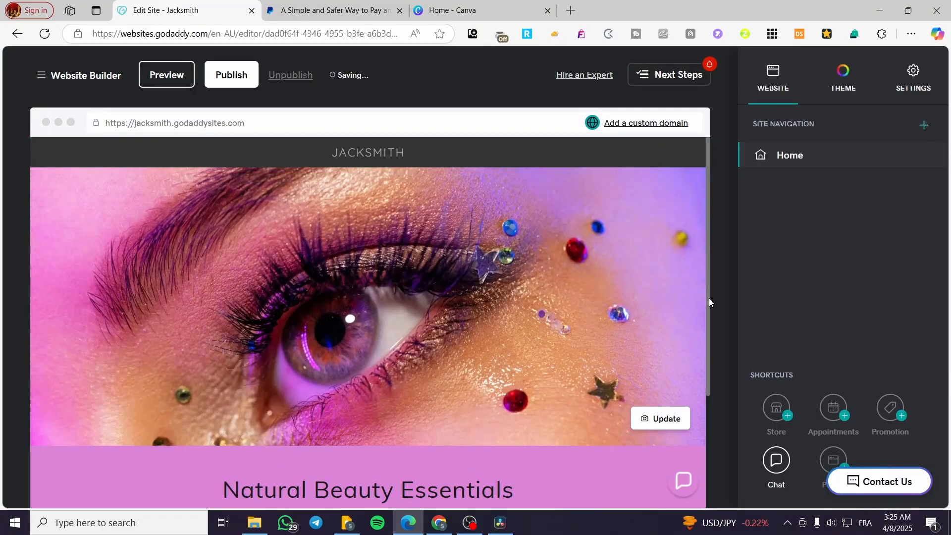
pyautogui.click(843, 71)
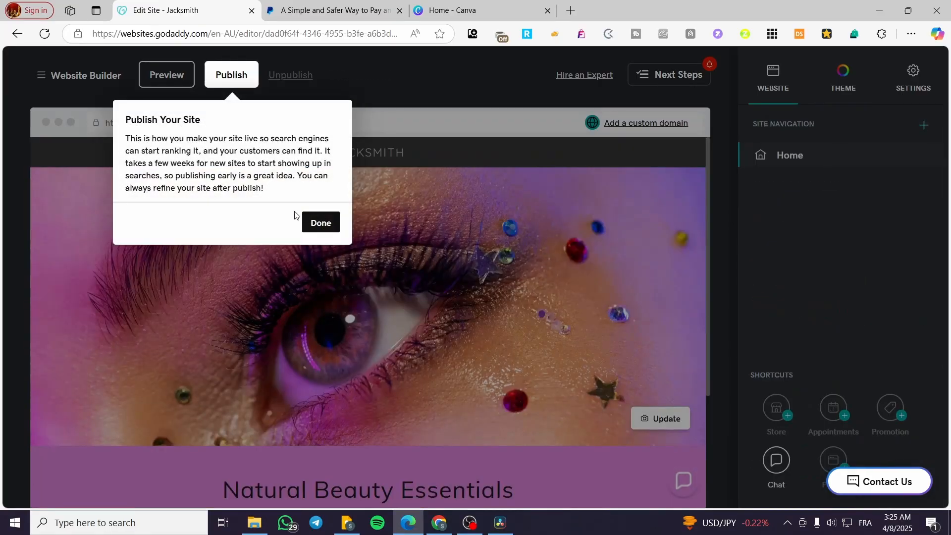
pyautogui.click(321, 222)
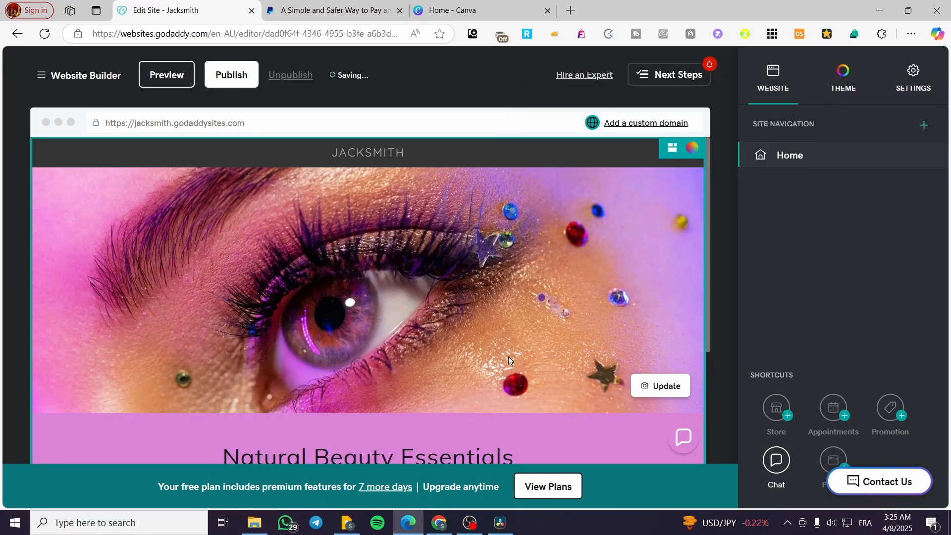